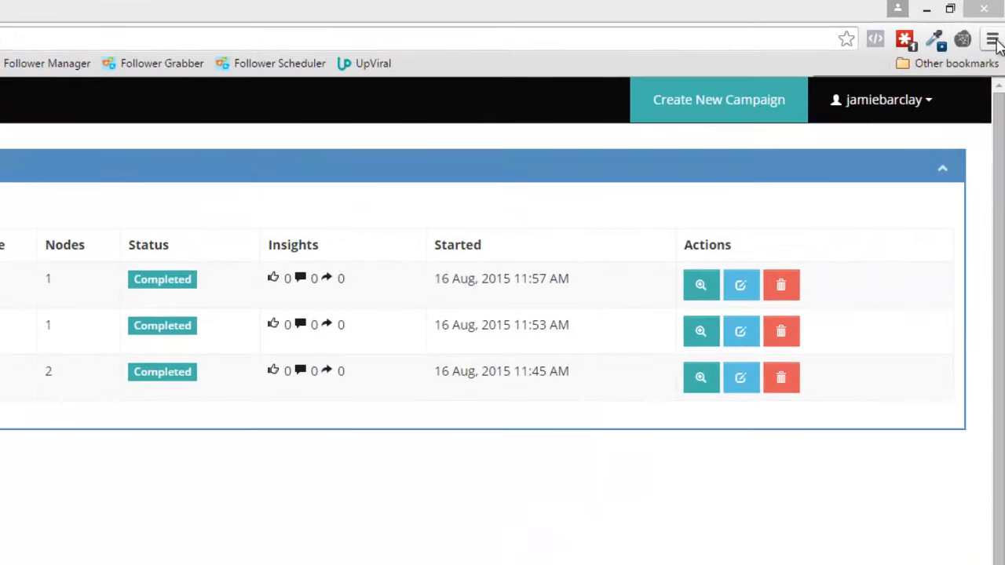
Step: Open Chrome's main menu over the campaigns dashboard
click(994, 40)
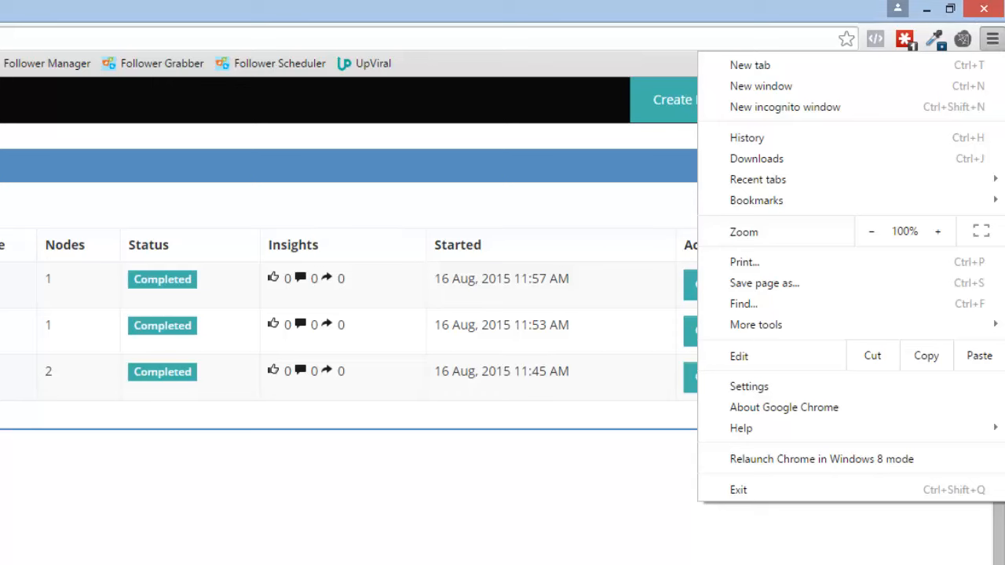
mouse_move(998, 47)
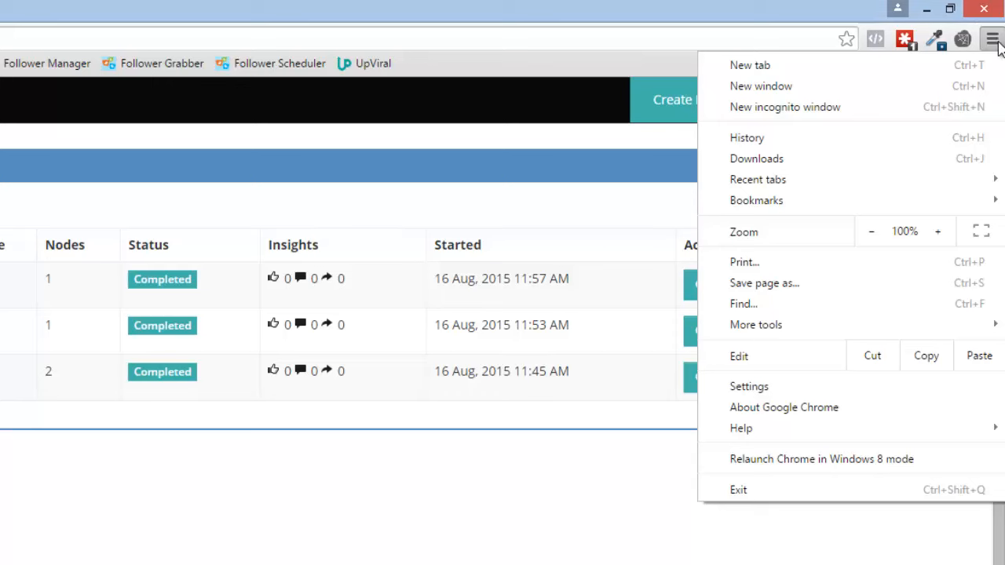
mouse_move(763, 283)
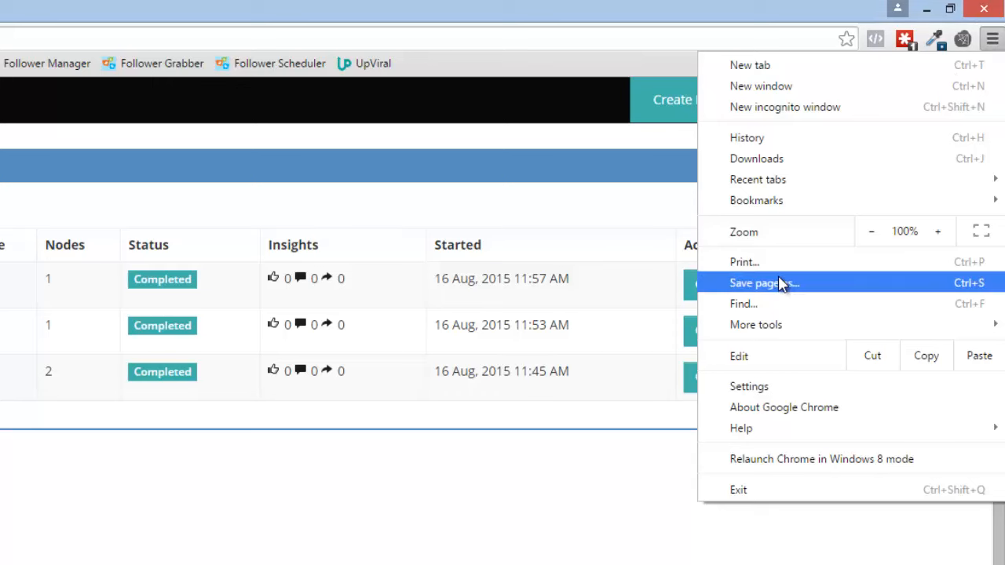
mouse_move(755, 324)
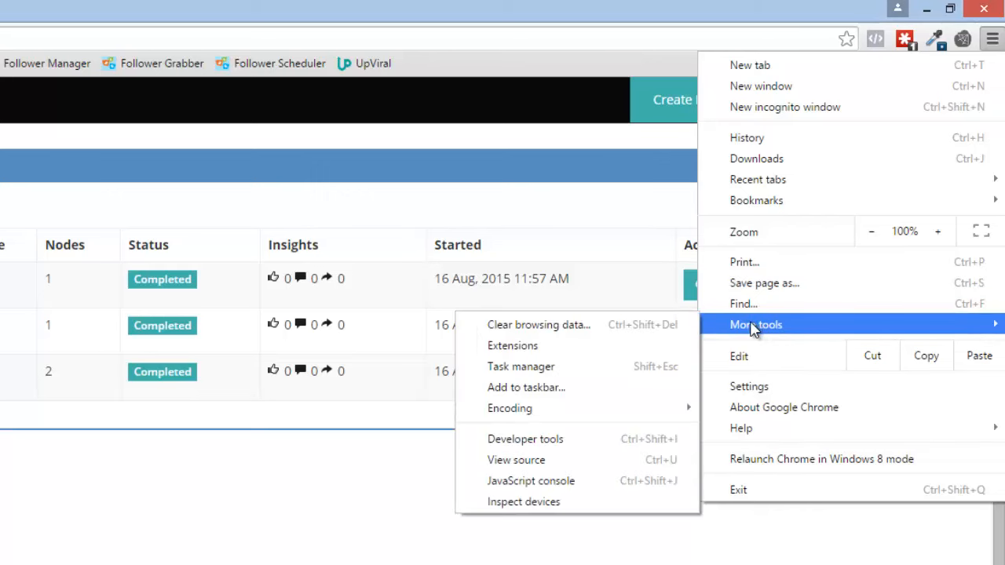
mouse_move(524, 439)
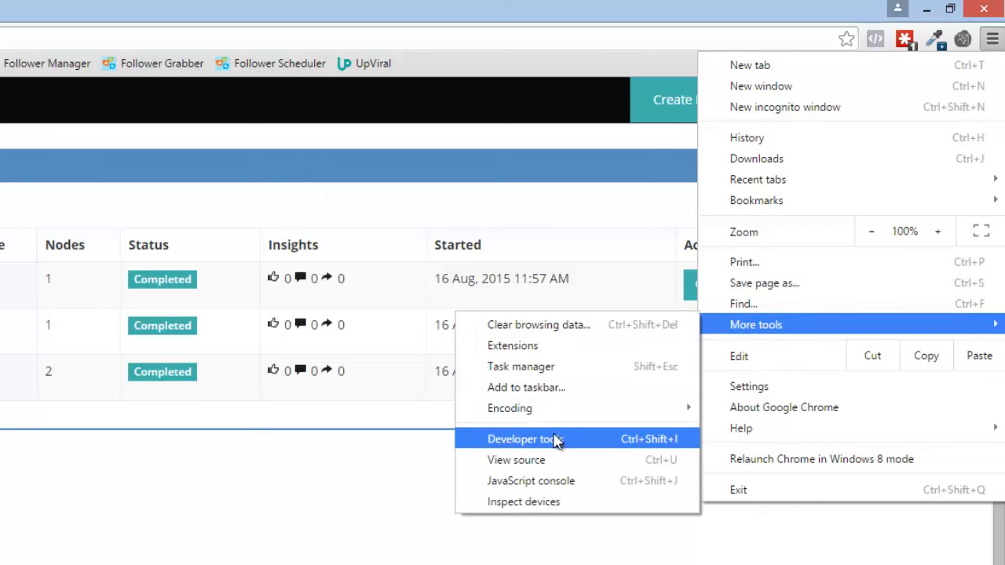
mouse_move(511, 345)
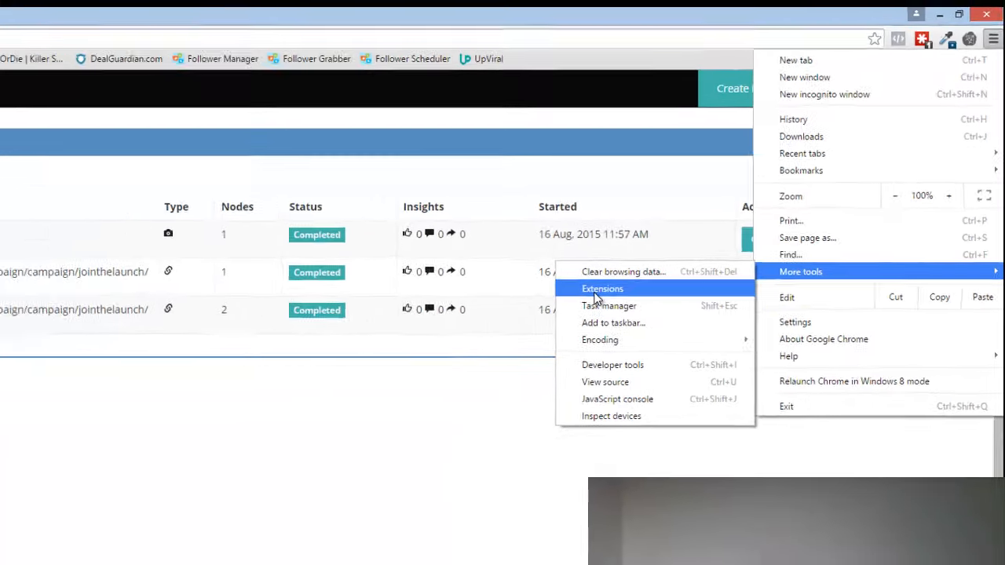
Step: Go from the installed extensions list to a Chrome Web Store search for 'web scraper'
click(602, 288)
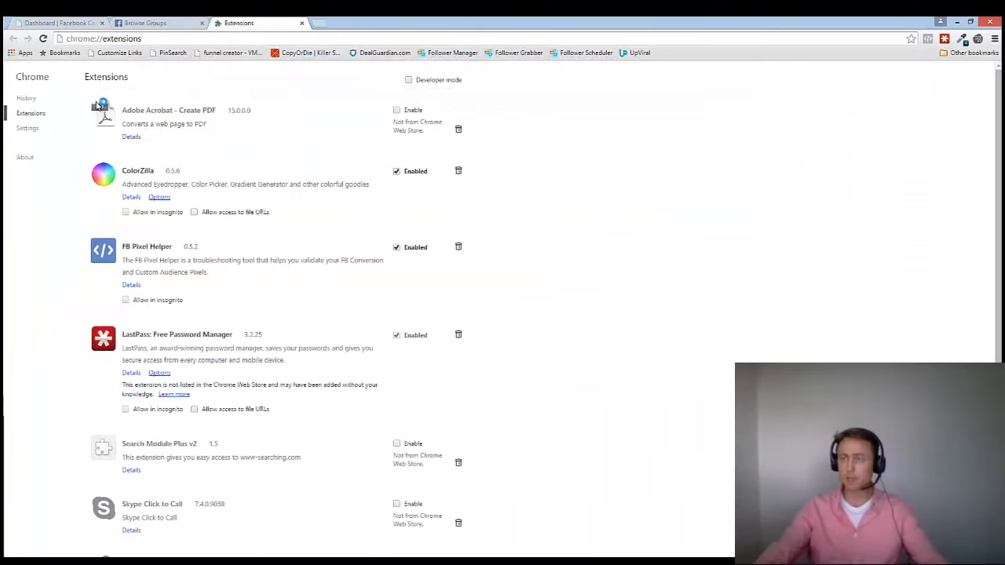
scroll(down, 3)
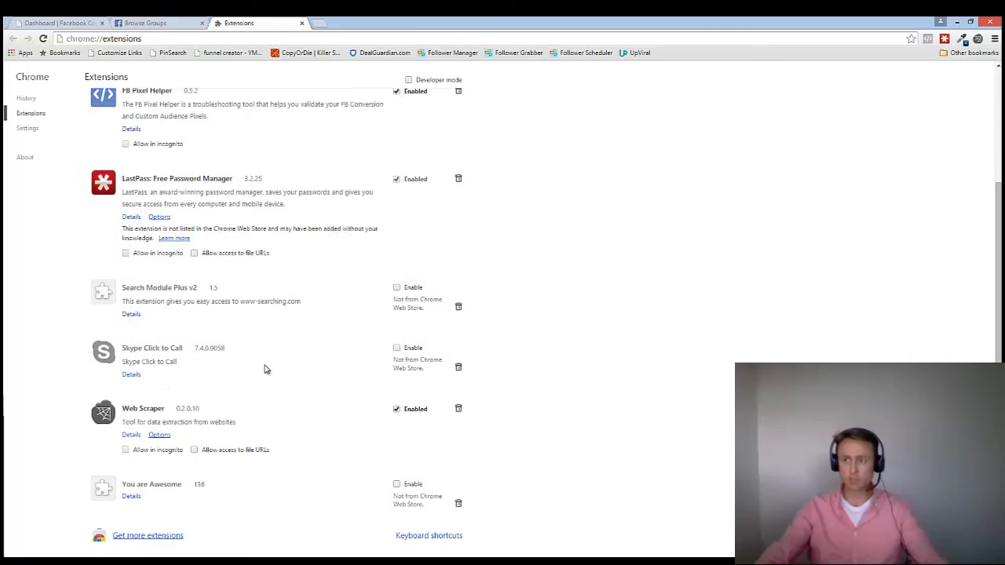
scroll(down, 3)
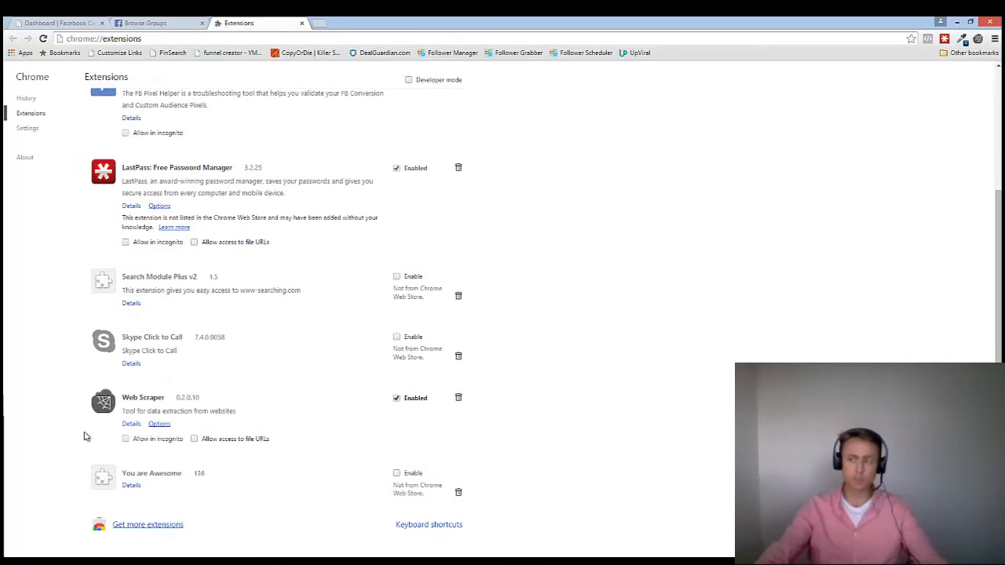
click(148, 524)
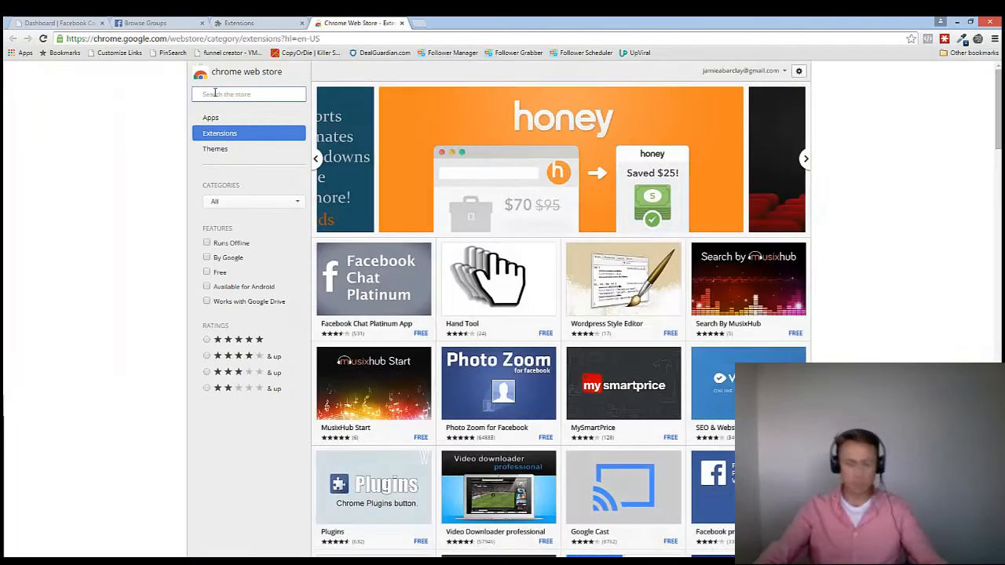
text(web scraper)
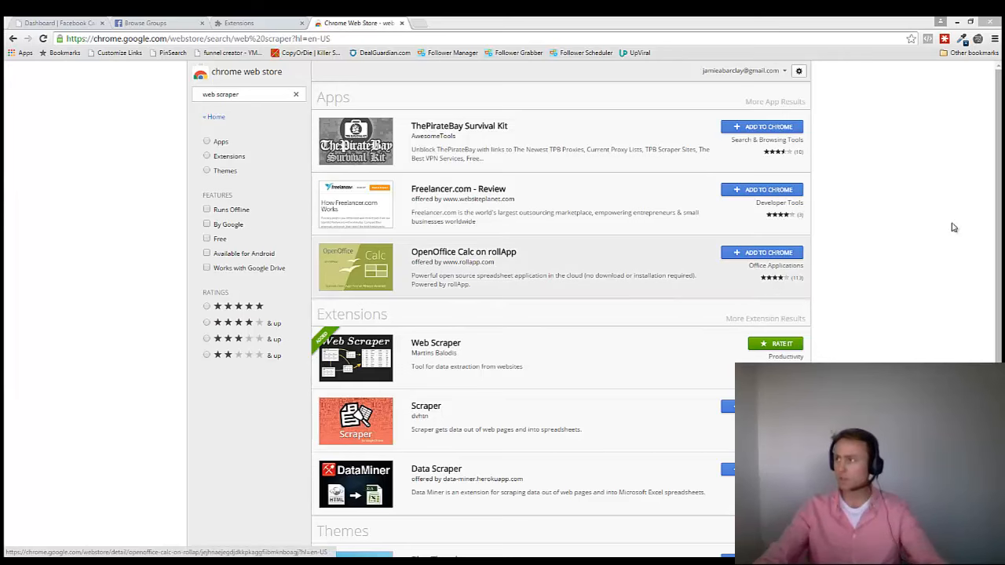
Step: Open Chrome Developer tools and switch to the Web Scraper panel
click(994, 39)
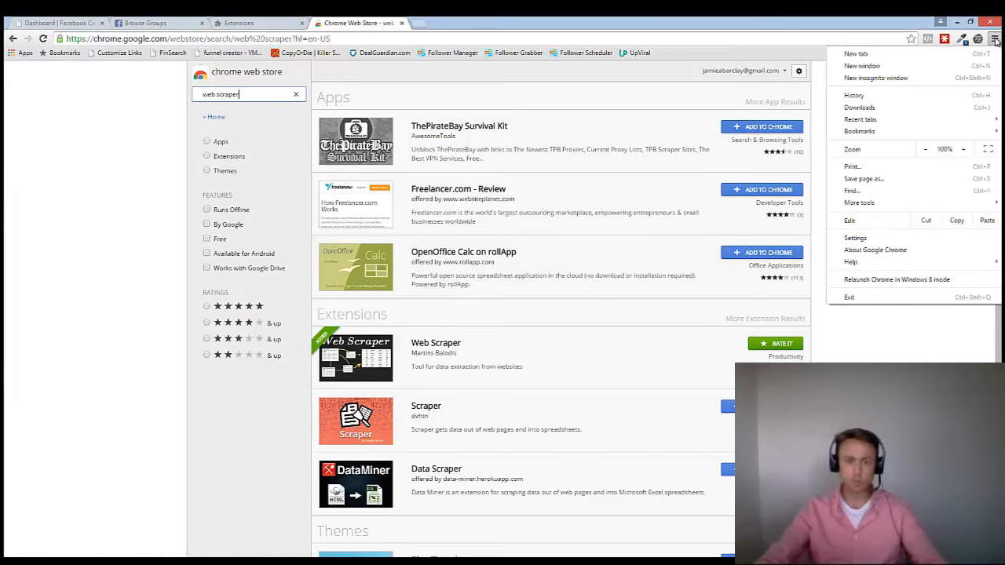
mouse_move(859, 203)
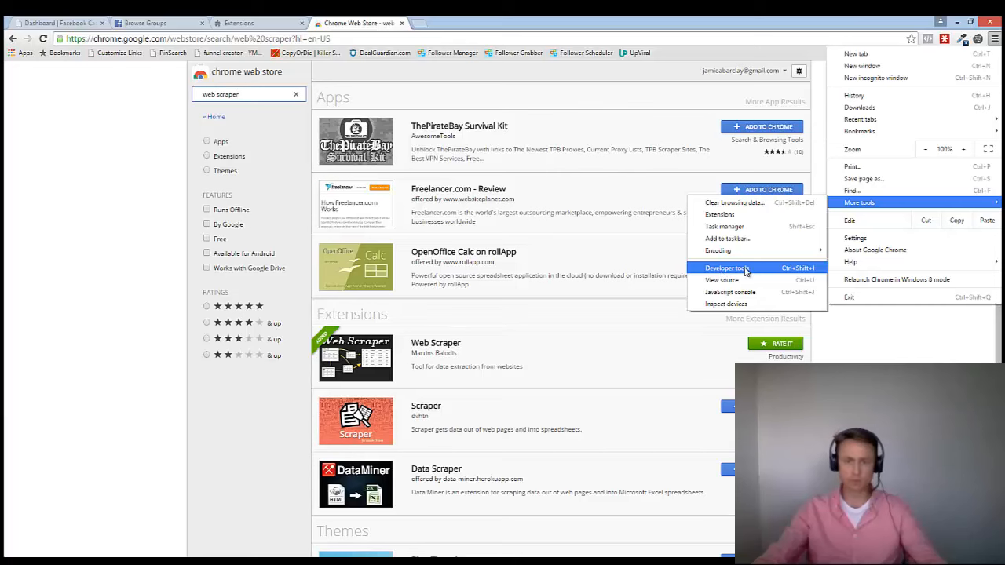
click(724, 268)
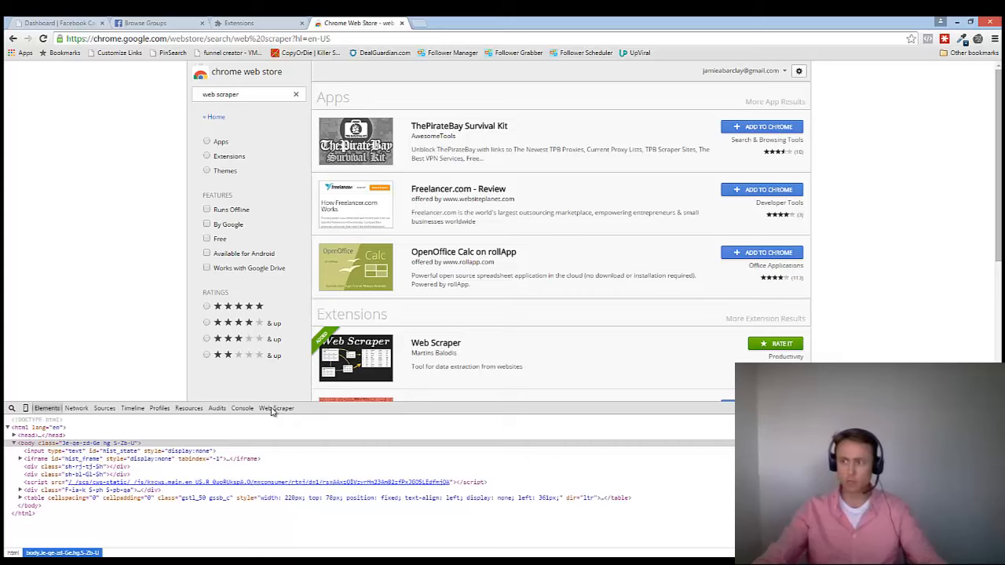
click(275, 407)
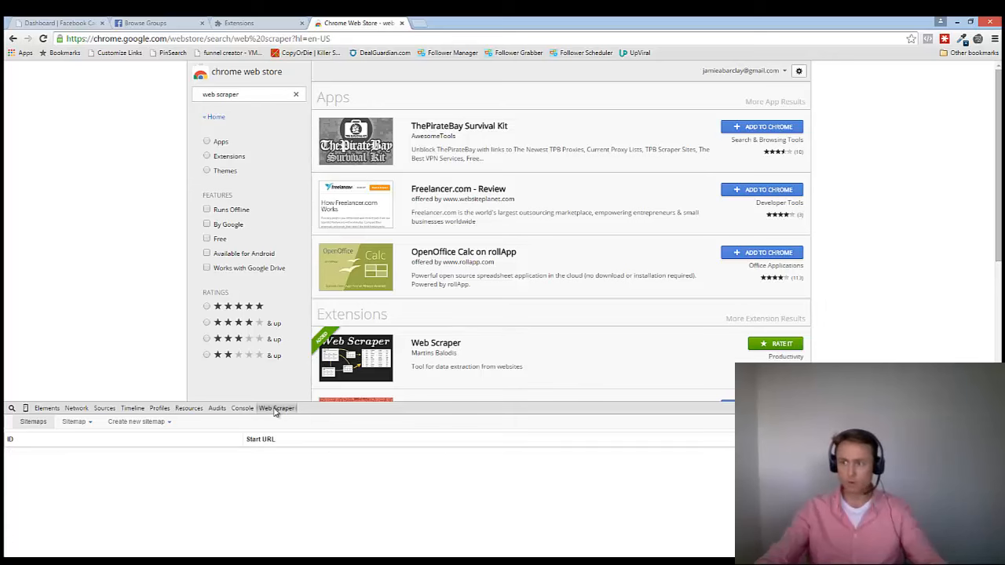
Step: Import the pasted Facebook groups sitemap under the name 'jamie_fb_groups'
click(138, 422)
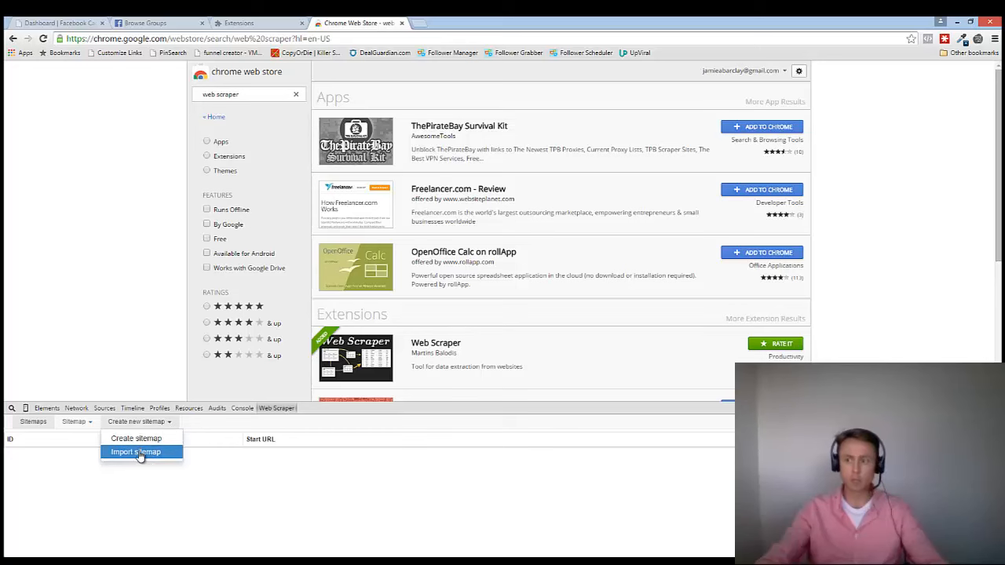
click(135, 452)
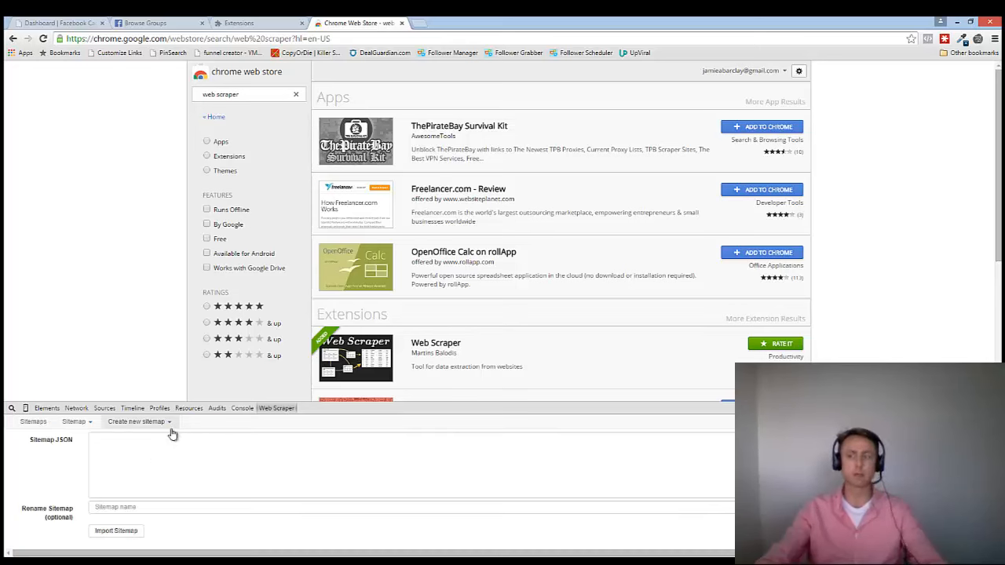
click(136, 421)
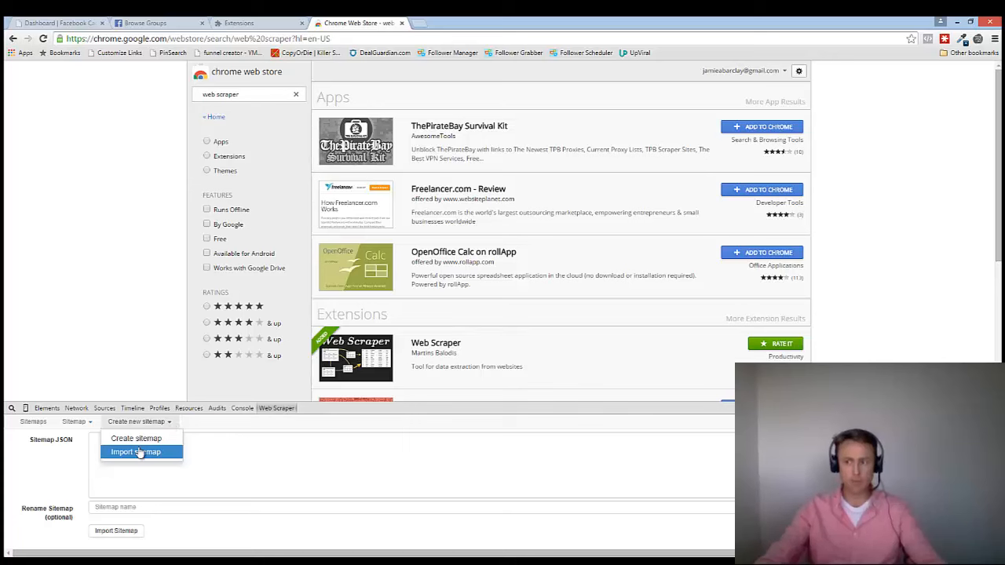
click(135, 451)
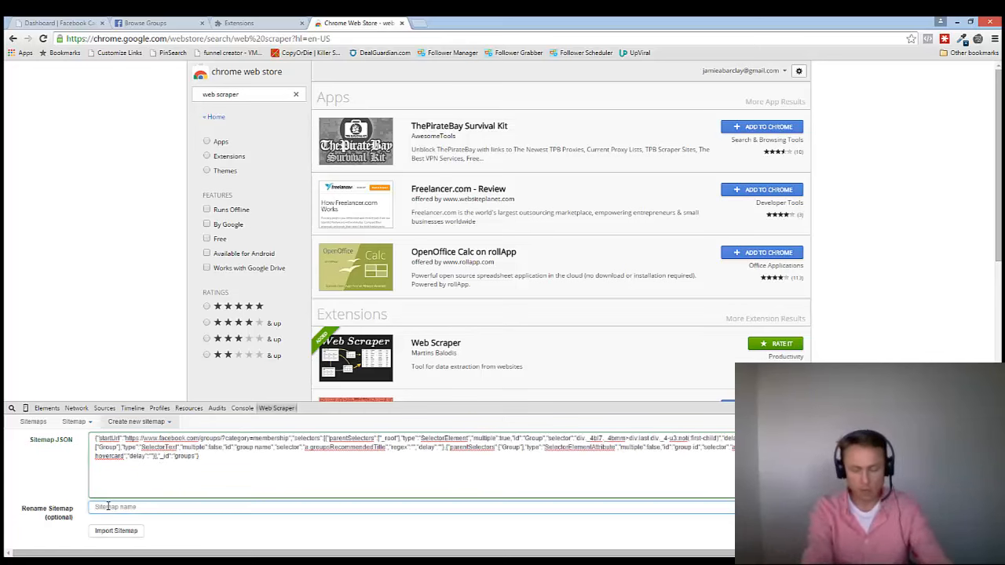
text(jamie)
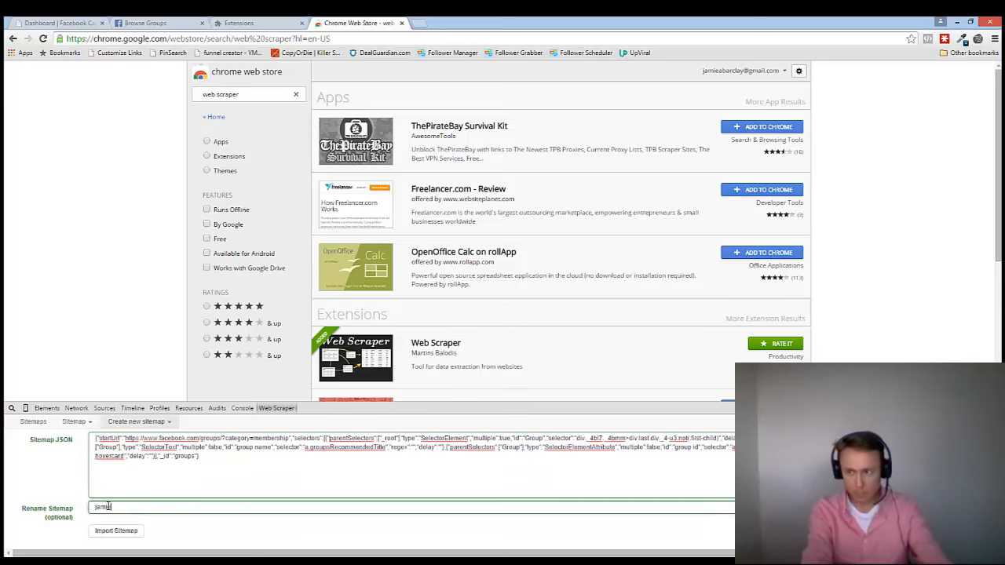
text(_fb_groups)
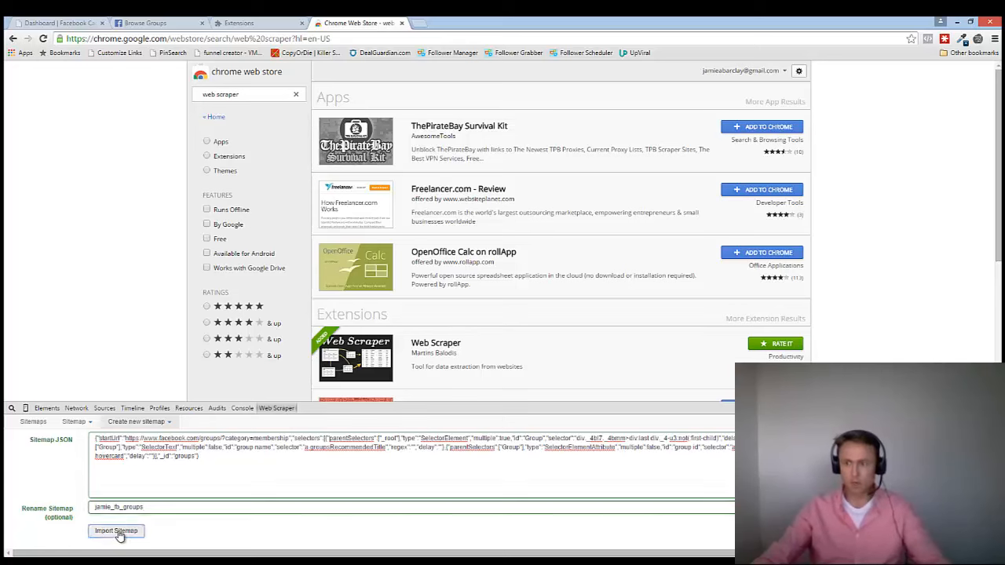
click(116, 531)
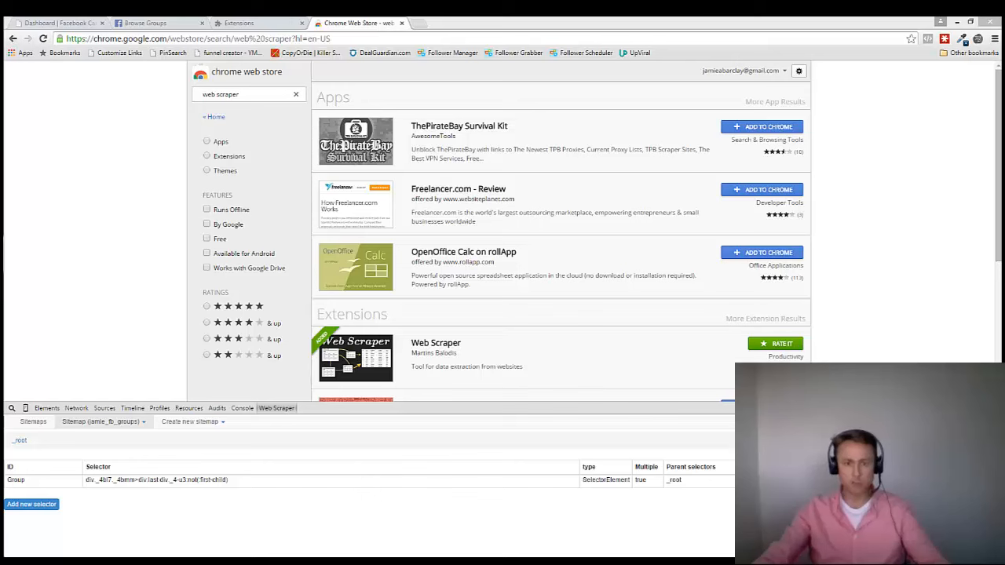
mouse_move(435, 431)
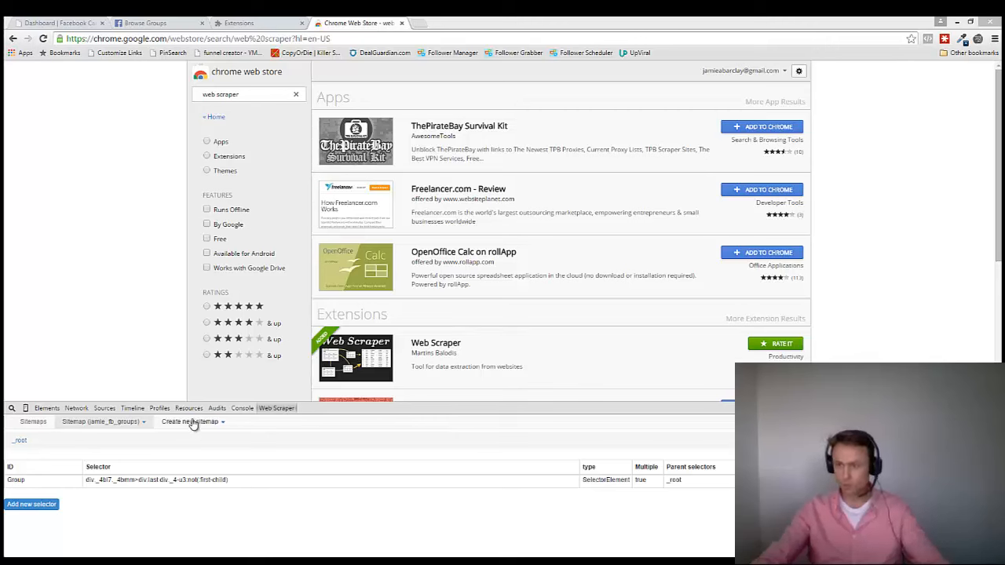
Step: Open the sitemap's Scrape settings and set the page load delay to 2000 ms
click(192, 421)
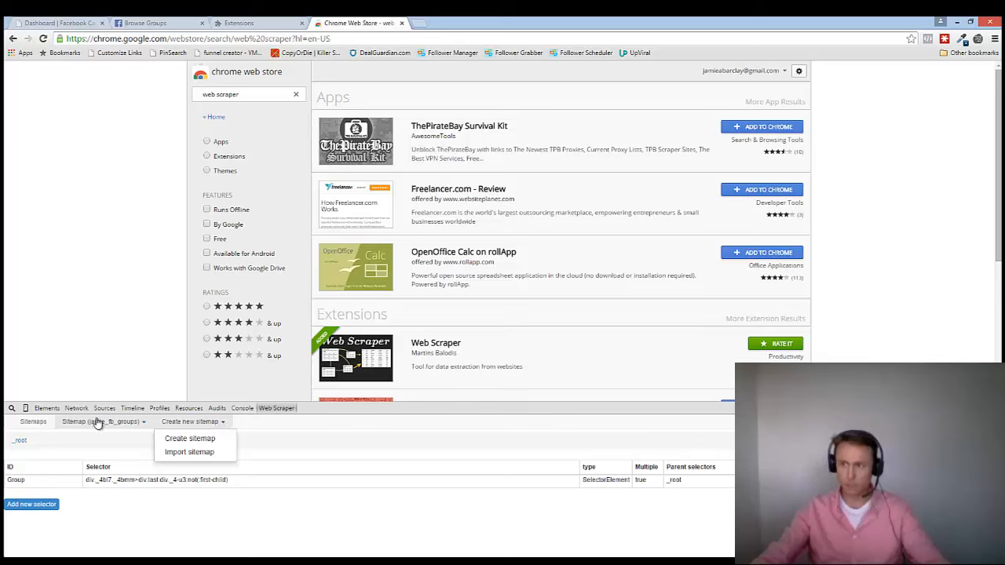
click(101, 422)
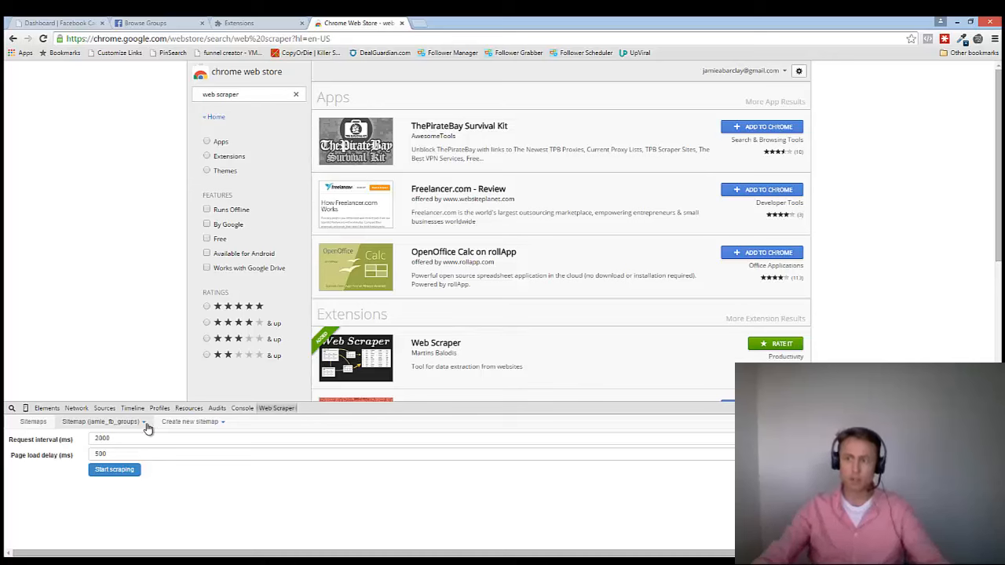
click(102, 422)
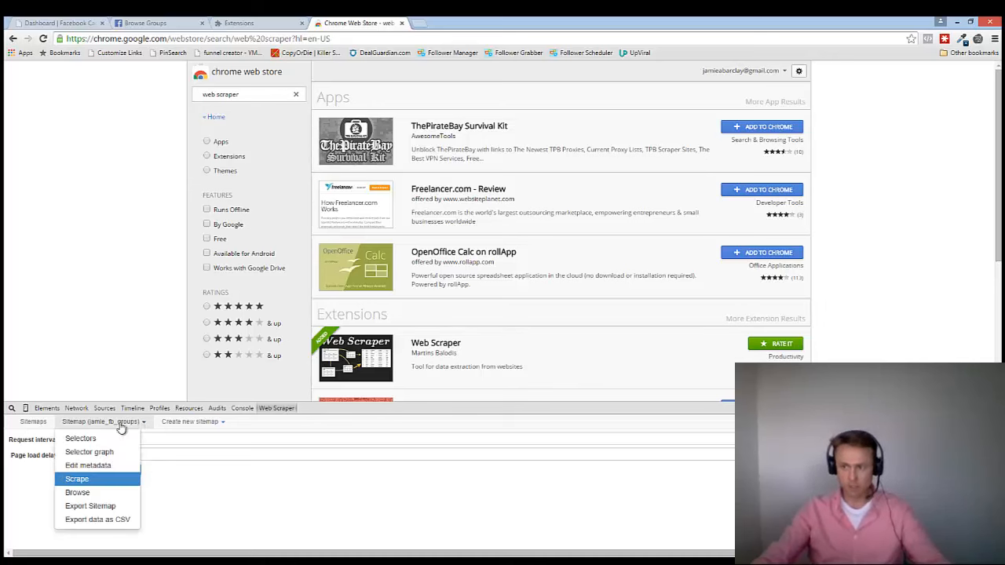
mouse_move(77, 479)
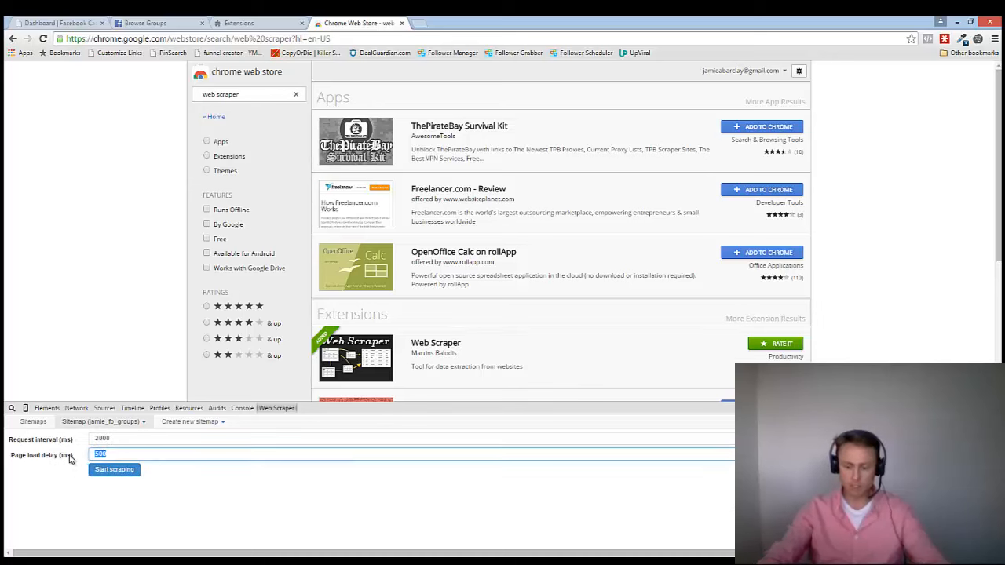
text(2000)
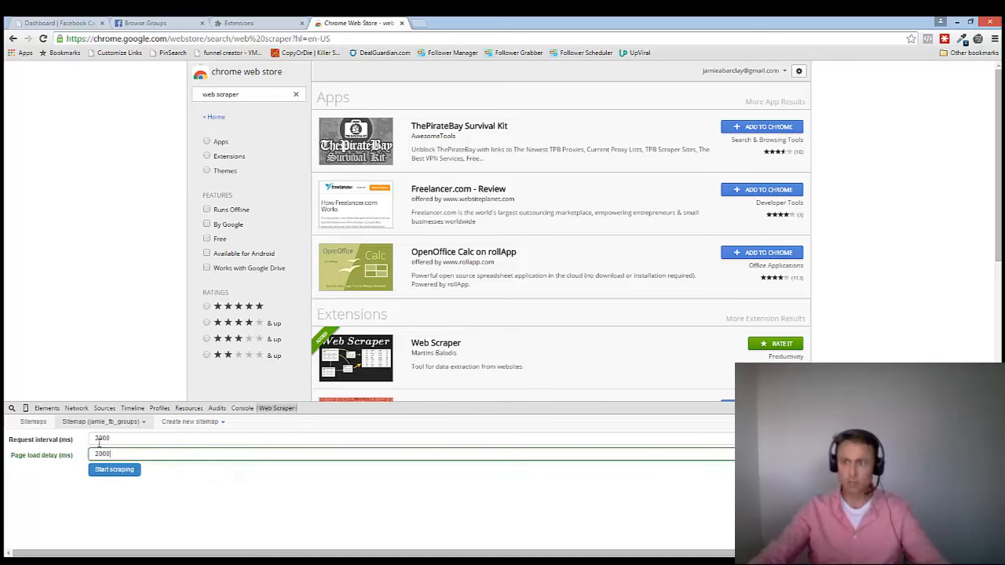
click(145, 23)
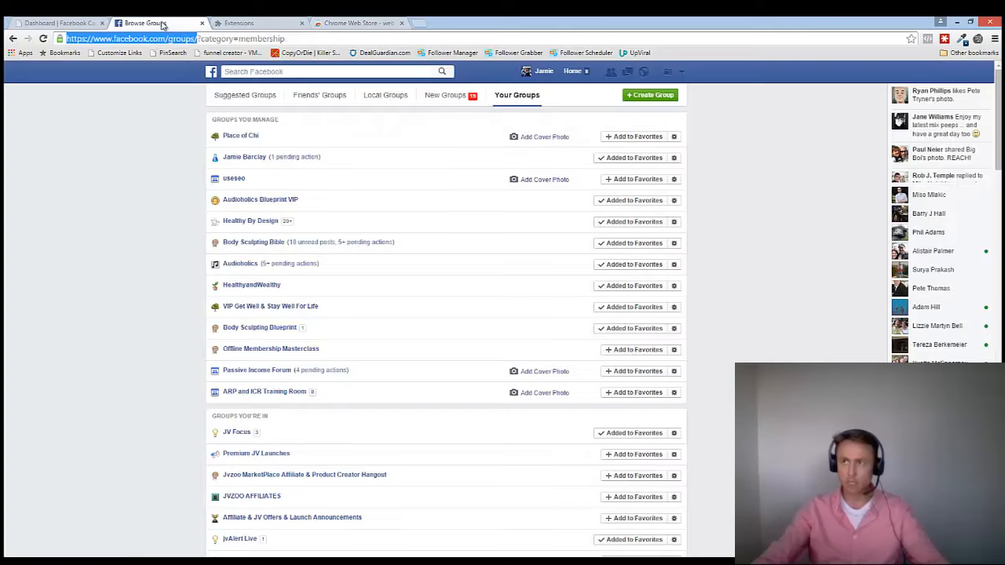
mouse_move(364, 205)
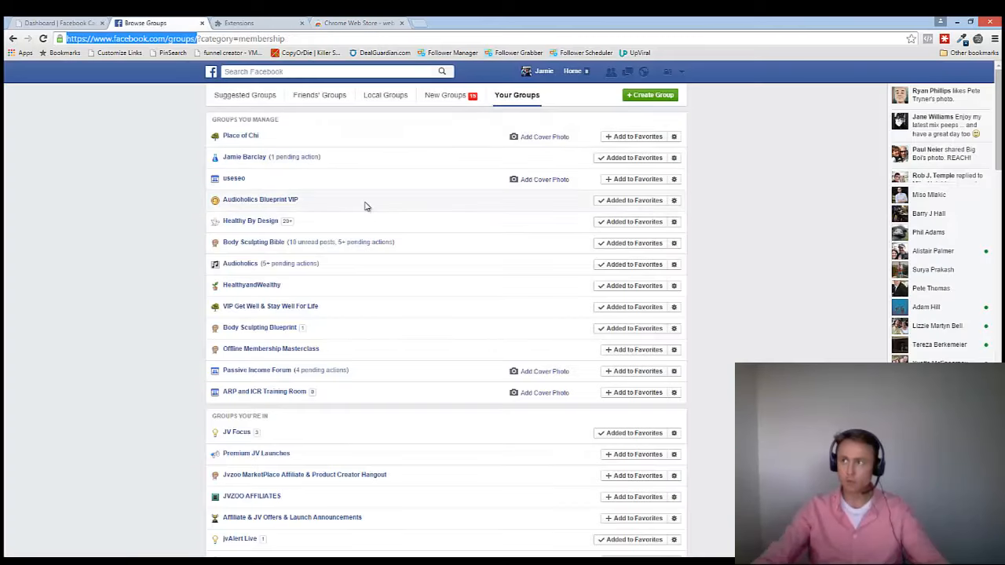
mouse_move(406, 230)
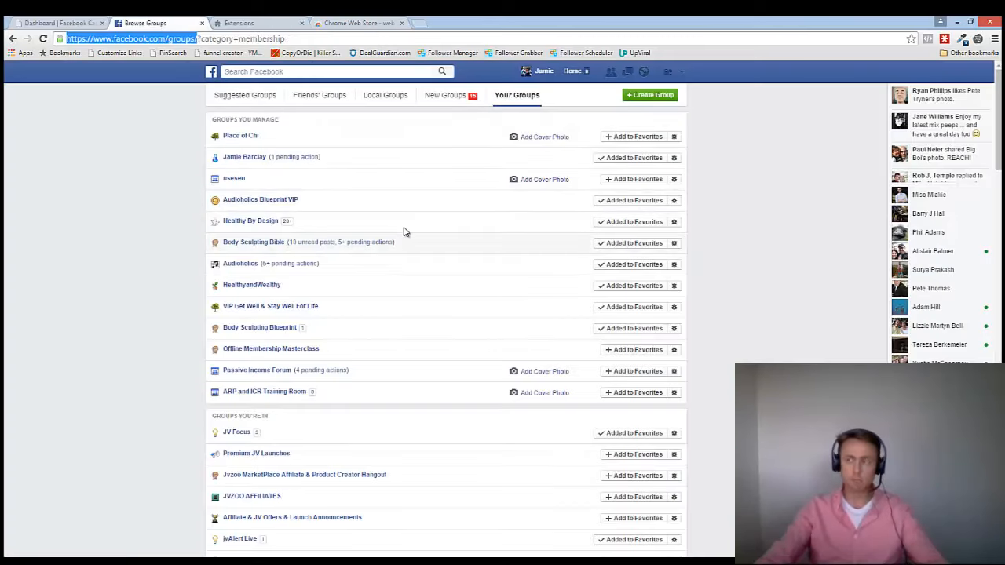
mouse_move(416, 161)
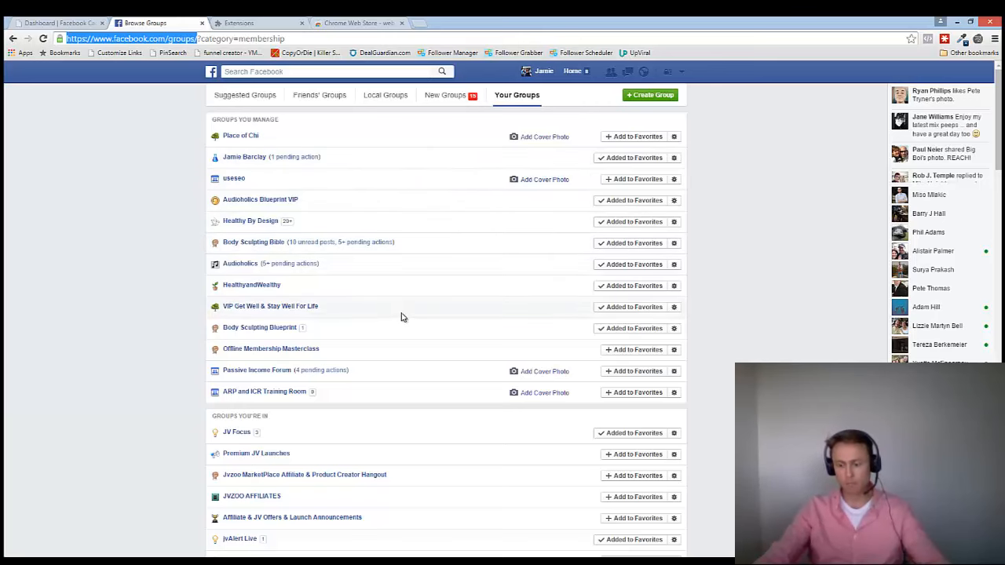
mouse_move(407, 391)
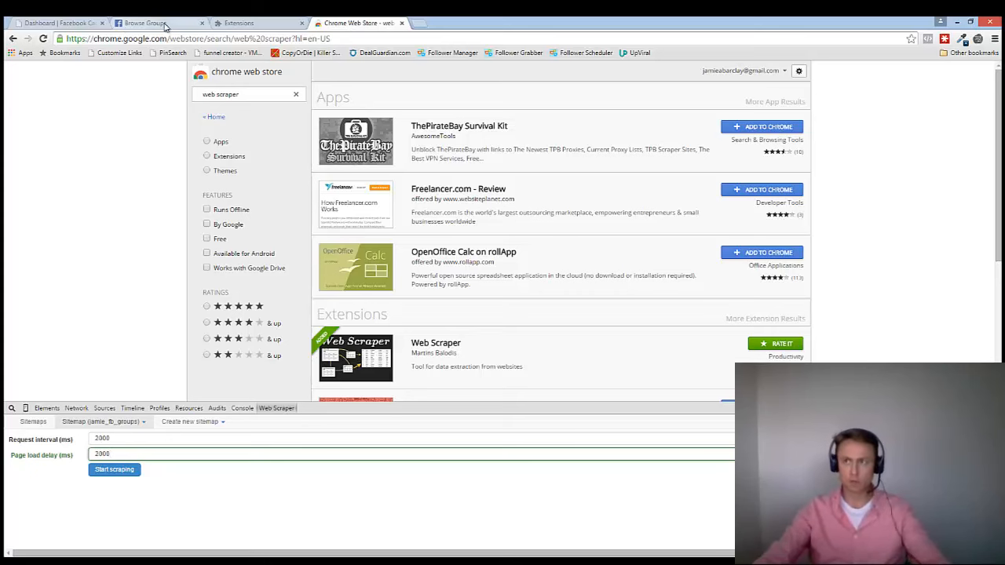
Step: Start scraping 'jamie_fb_groups' from the scrape settings
click(146, 22)
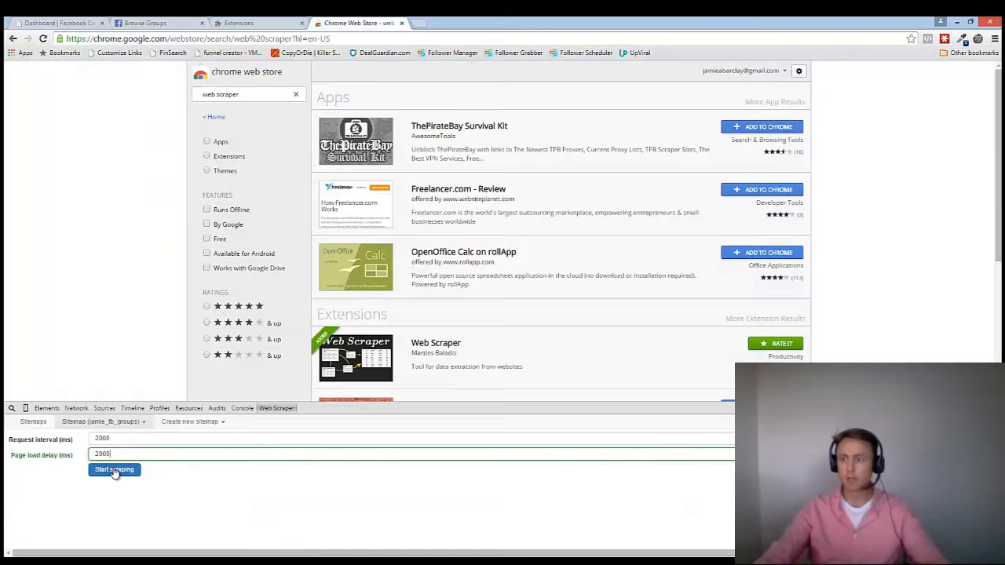
click(114, 468)
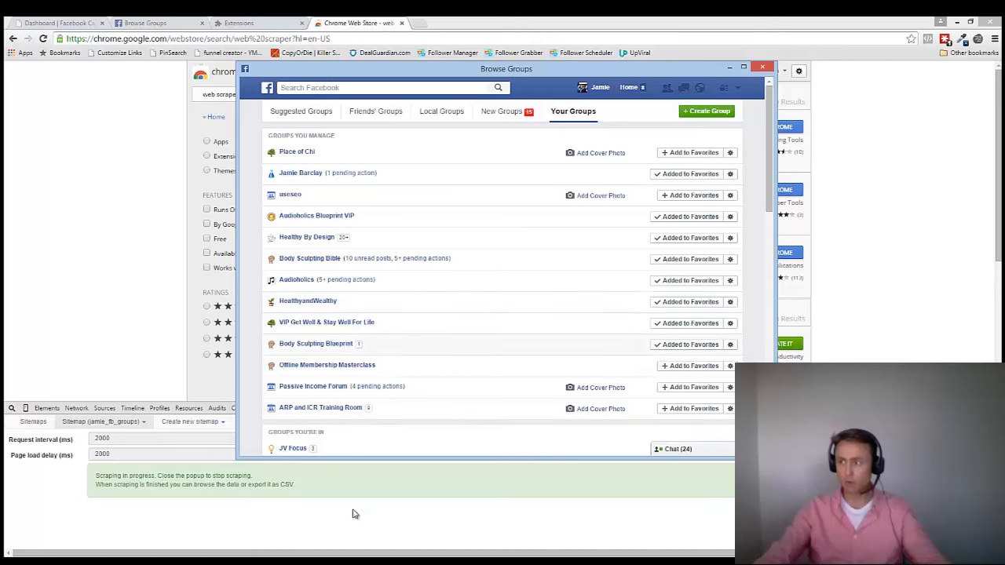
mouse_move(354, 526)
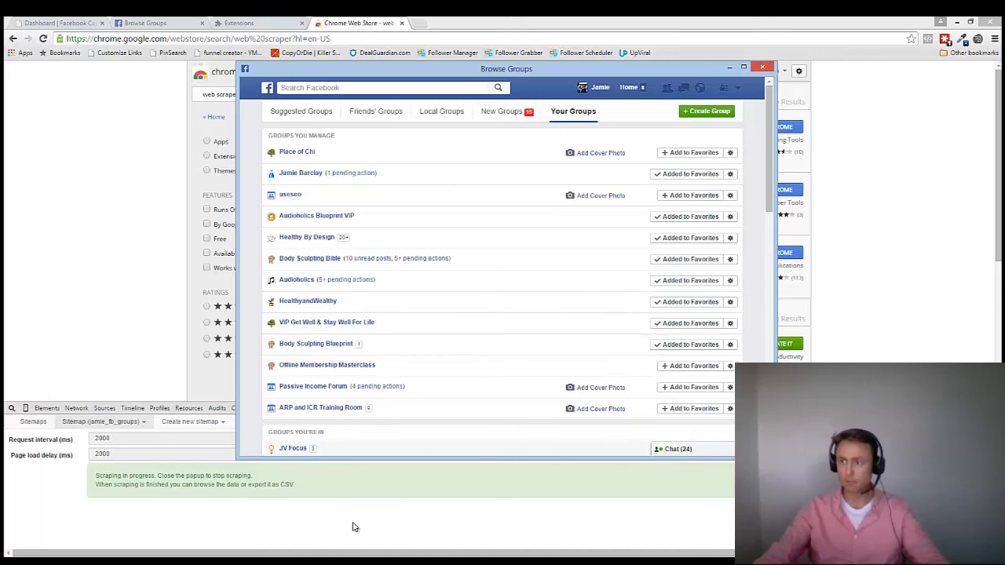
Step: Scroll through the scraped table of Facebook group names and group ids
click(762, 67)
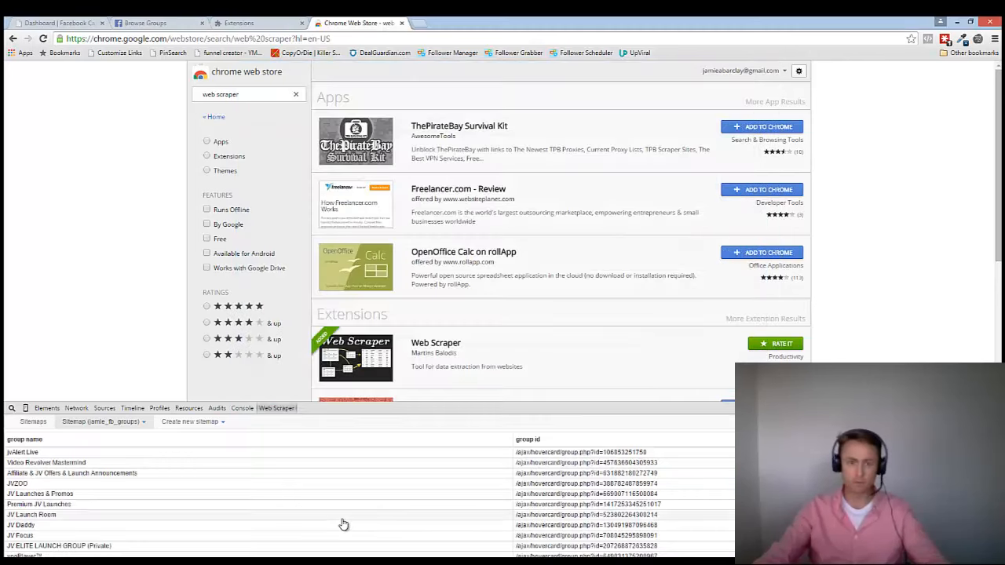
scroll(down, 3)
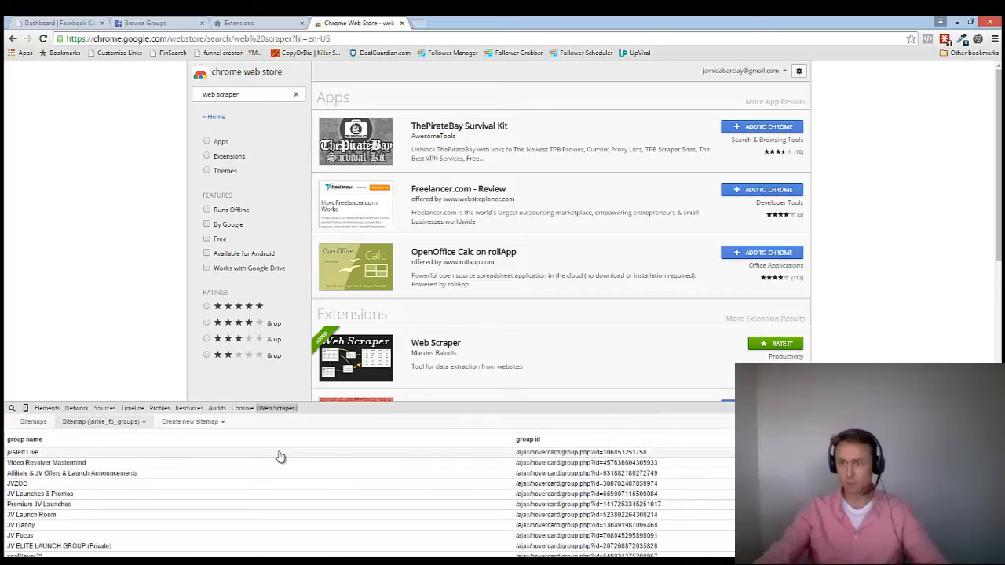
scroll(down, 3)
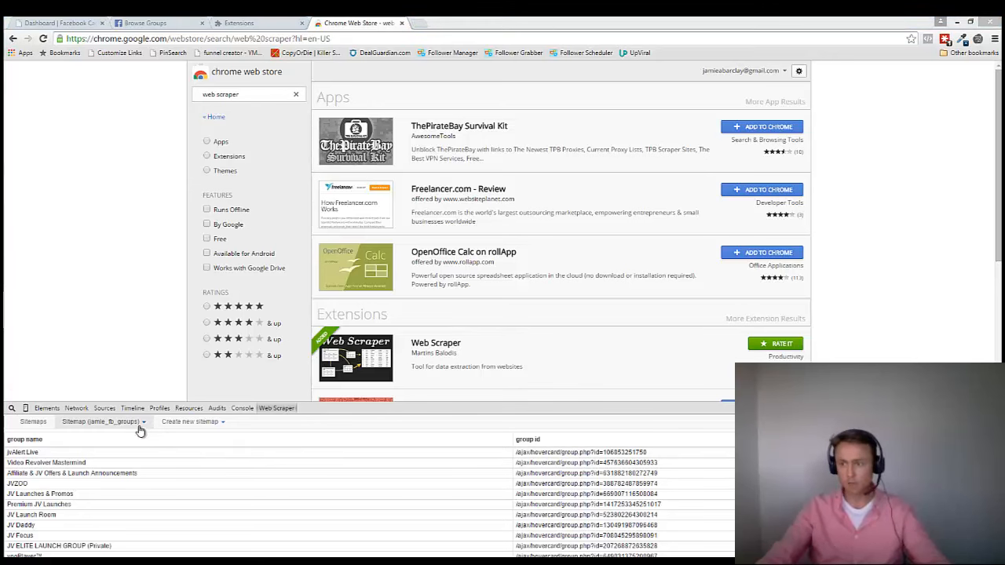
Step: Export the scraped data as CSV and download jamie_fb_groups.csv
click(100, 421)
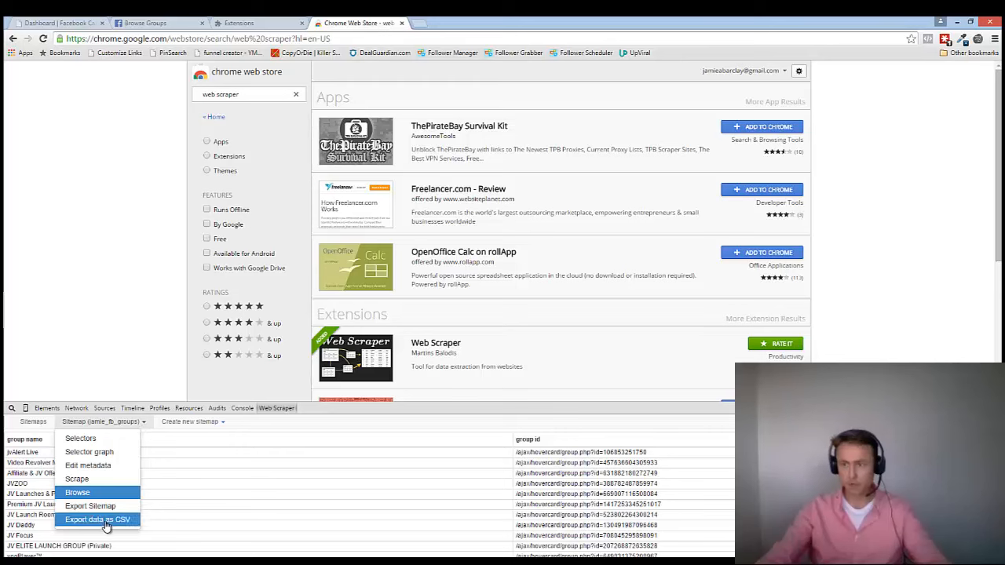
click(97, 519)
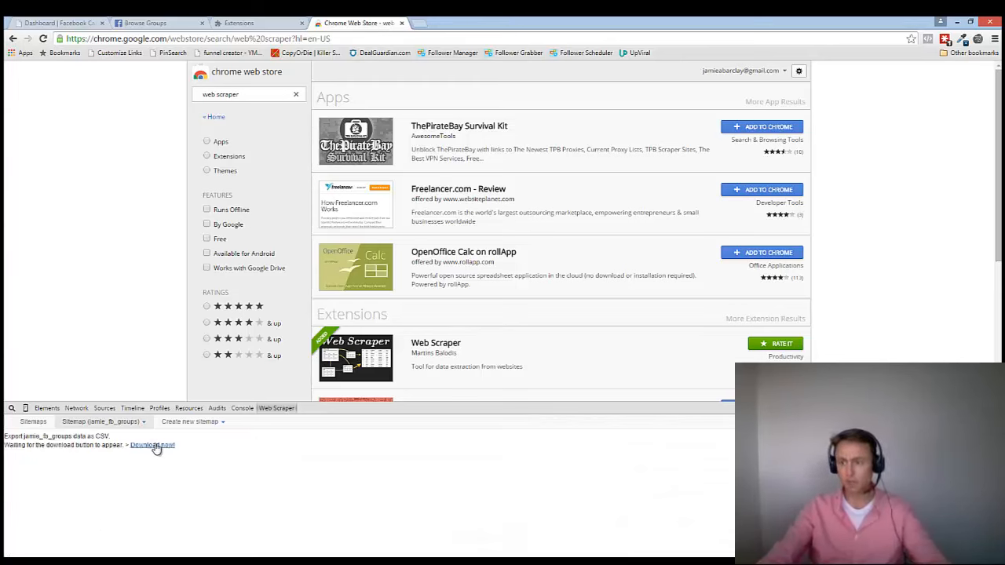
click(152, 445)
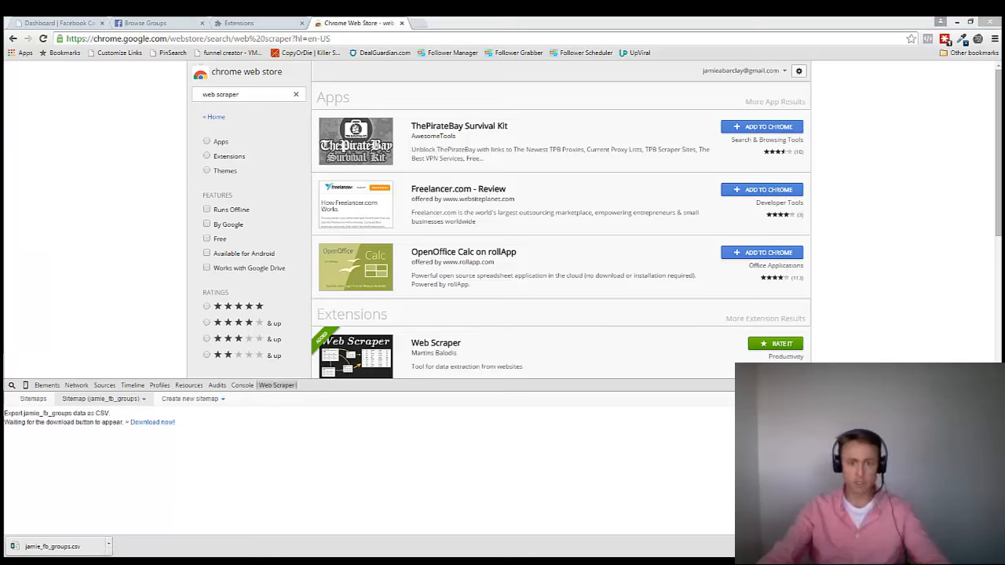
mouse_move(510, 20)
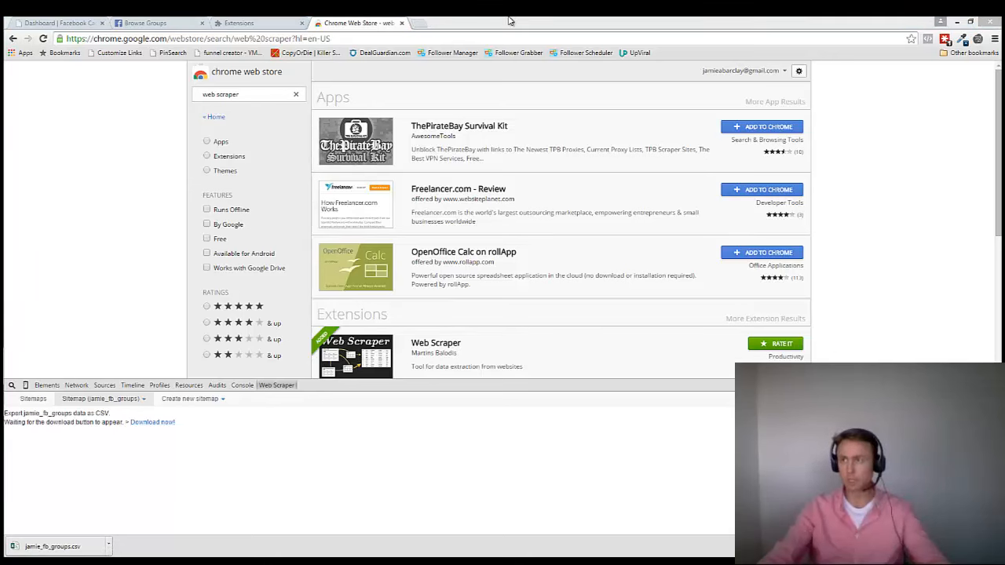
Step: Go from the FB Viral Autoposter dashboard to Joined Groups > Import Groups
click(59, 22)
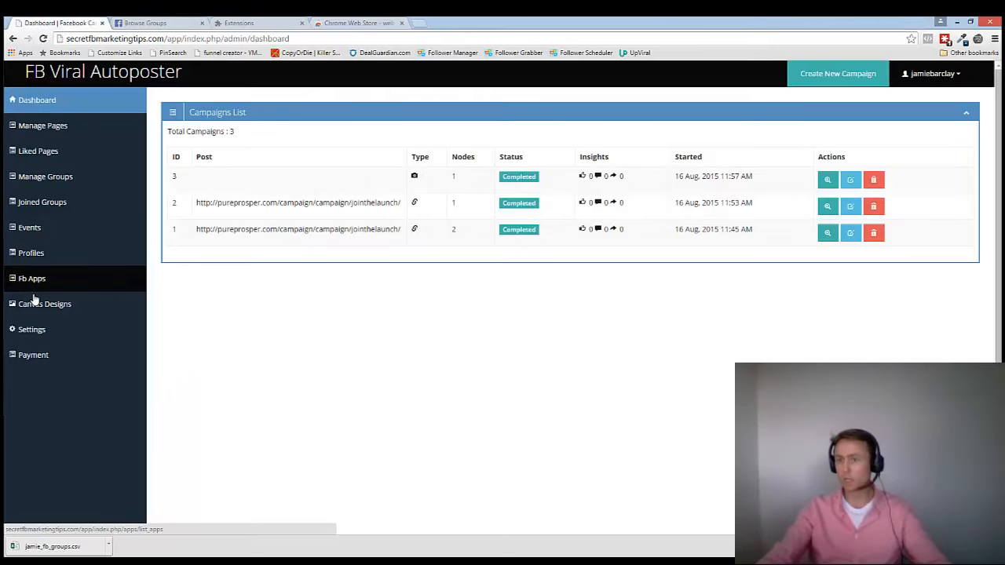
click(42, 202)
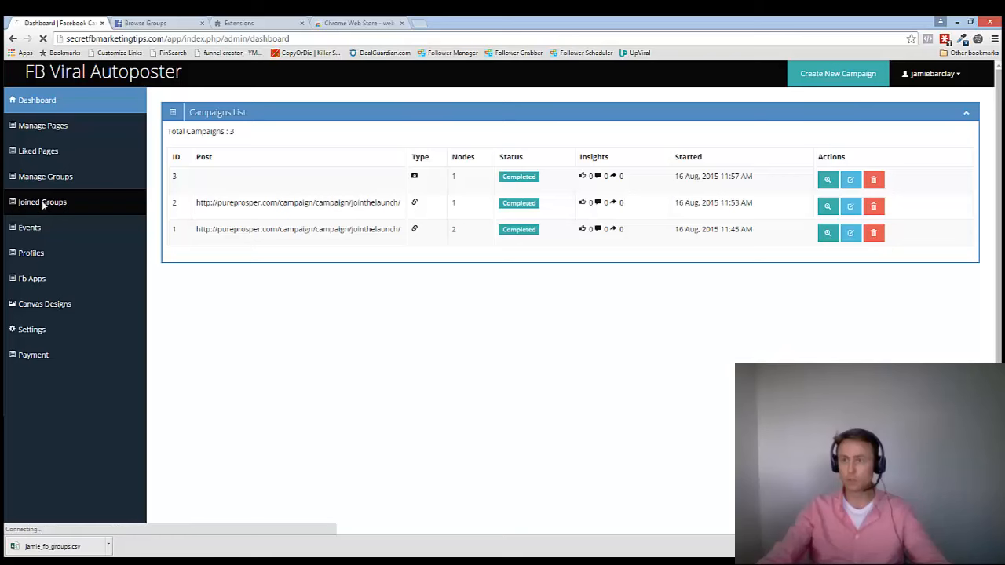
click(42, 202)
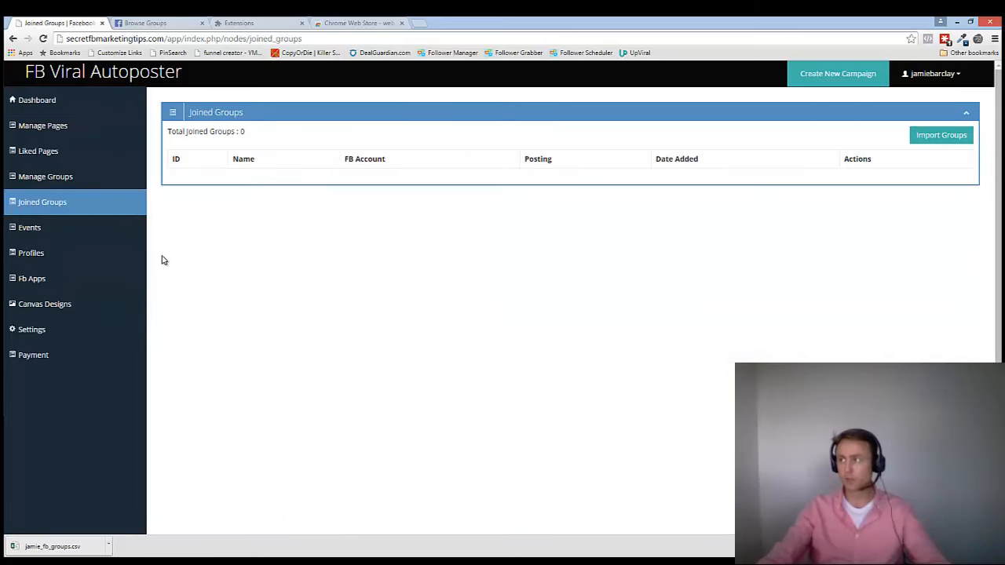
mouse_move(589, 228)
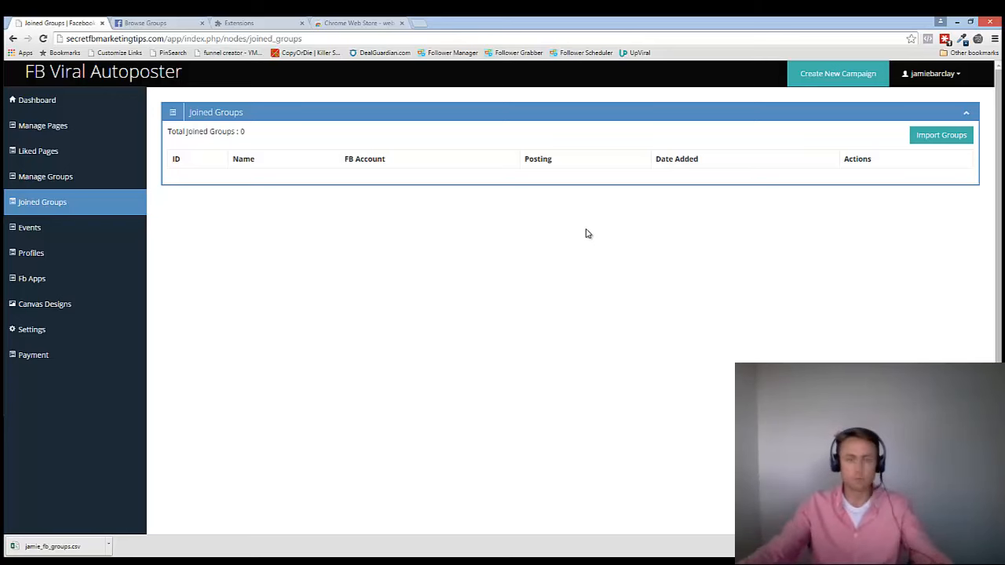
click(941, 134)
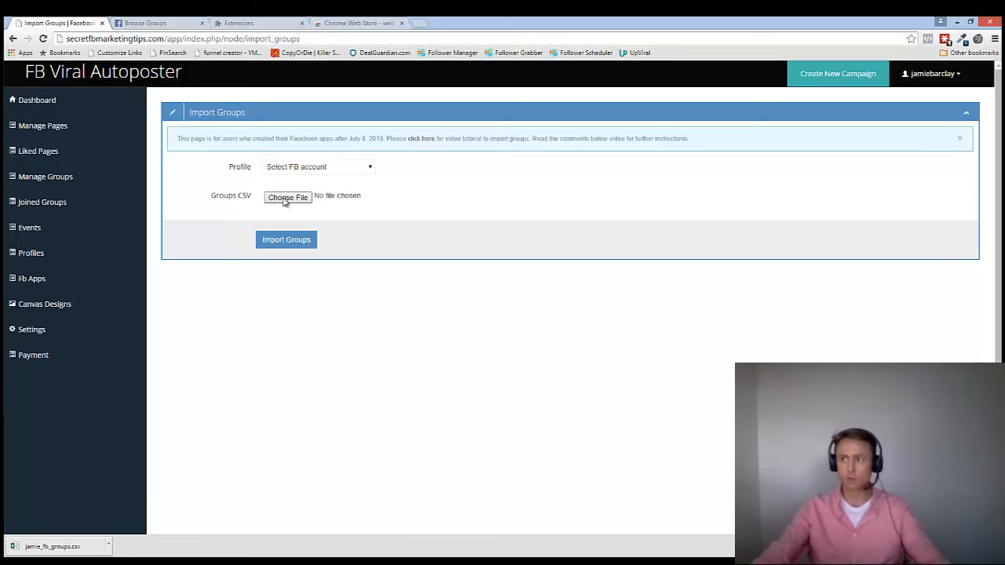
Step: Attach jamie_fb_groups.csv from the Downloads folder to the Import Groups form
click(287, 197)
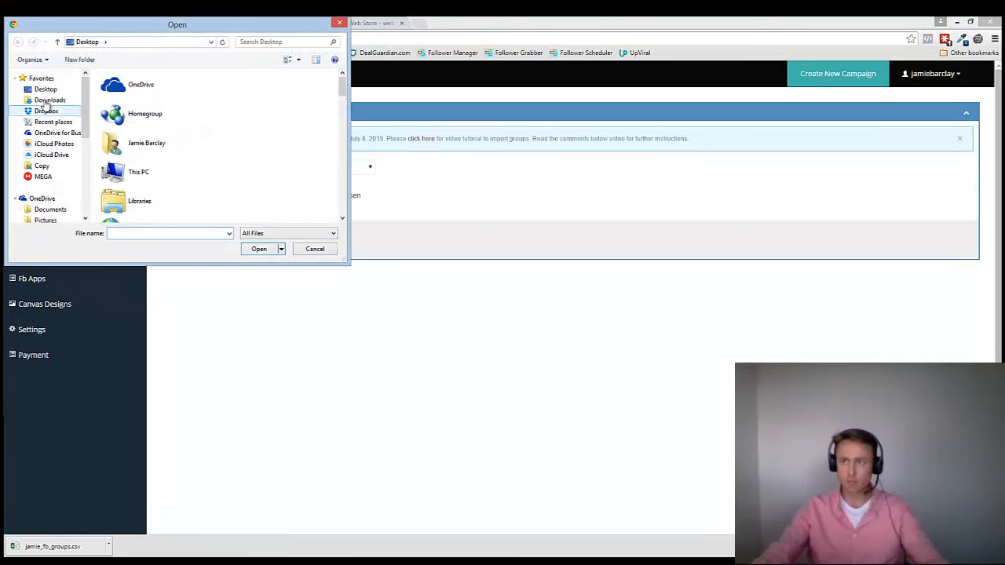
click(50, 100)
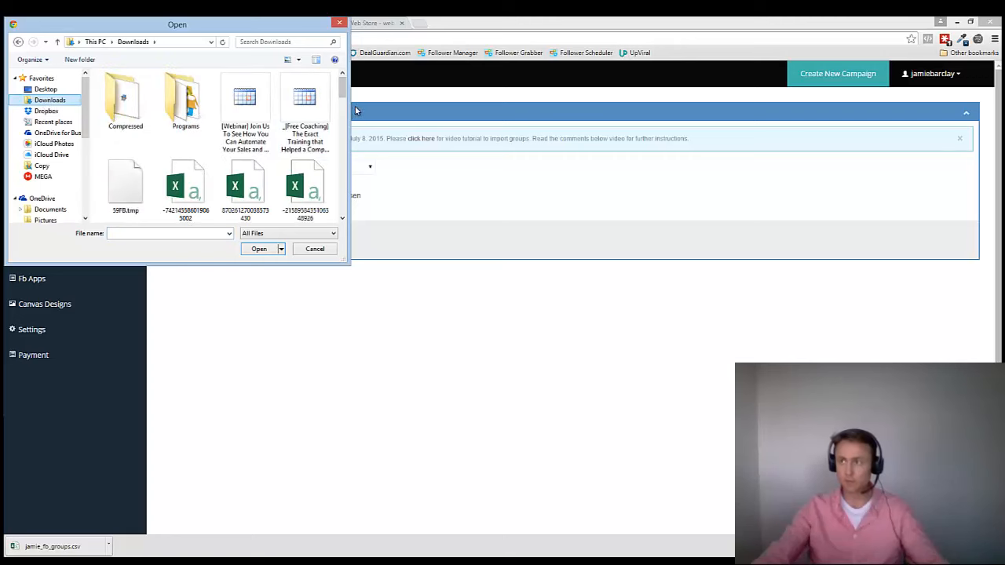
scroll(down, 3)
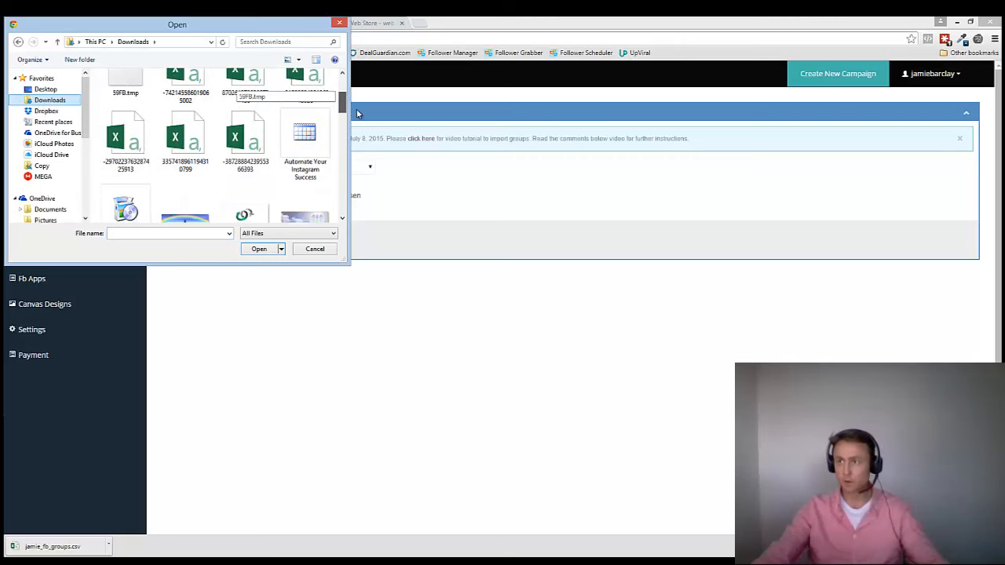
scroll(down, 3)
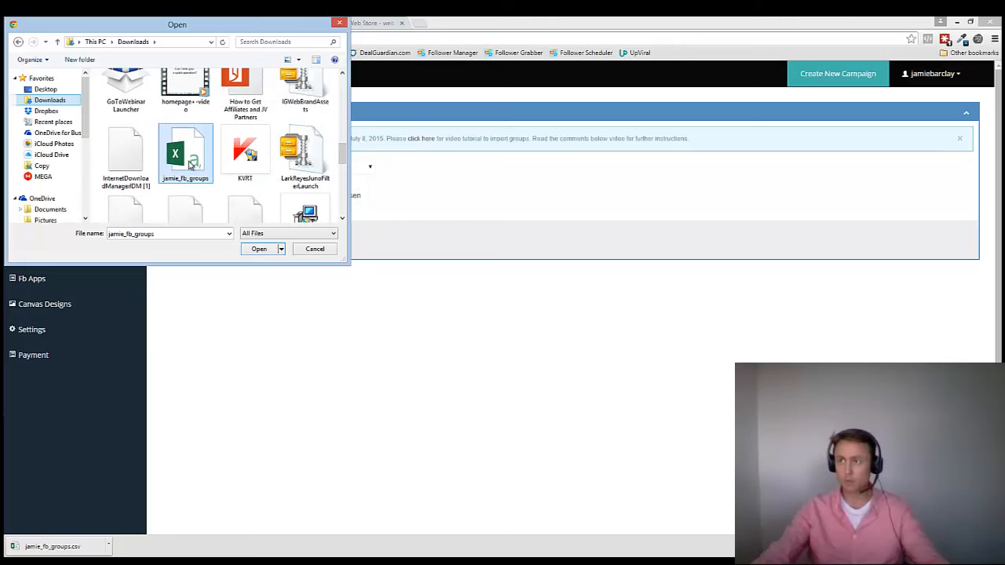
click(259, 248)
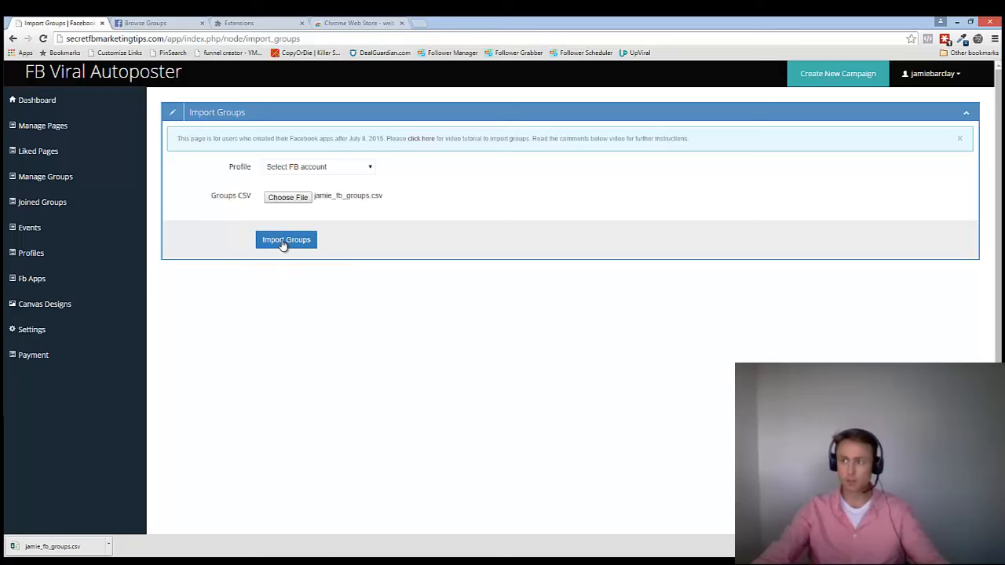
click(286, 240)
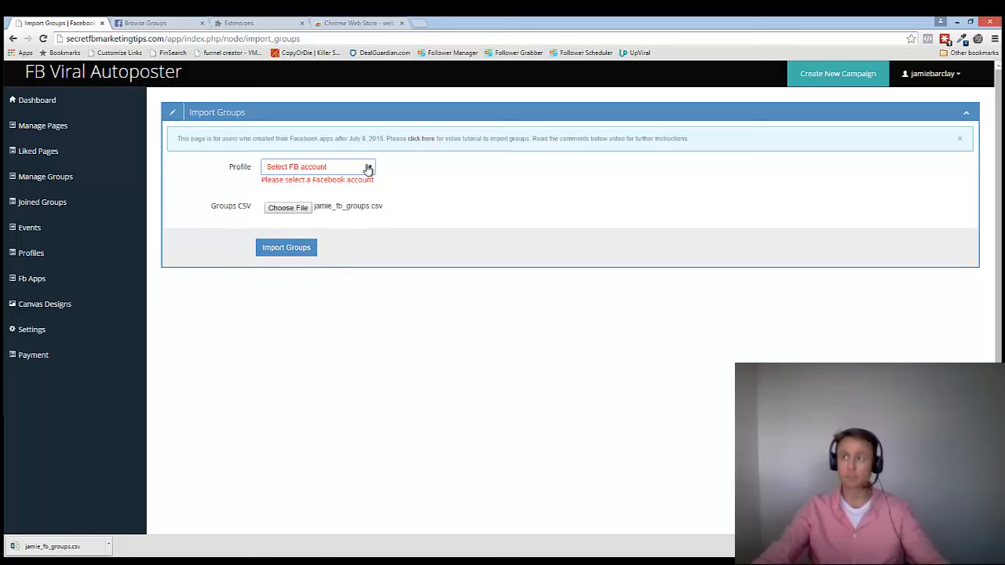
click(318, 166)
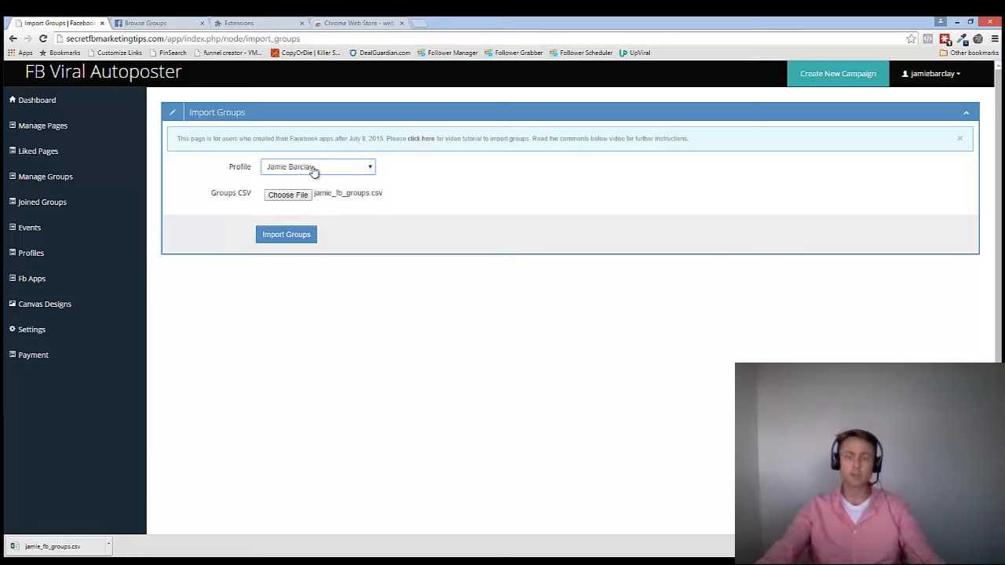
click(285, 233)
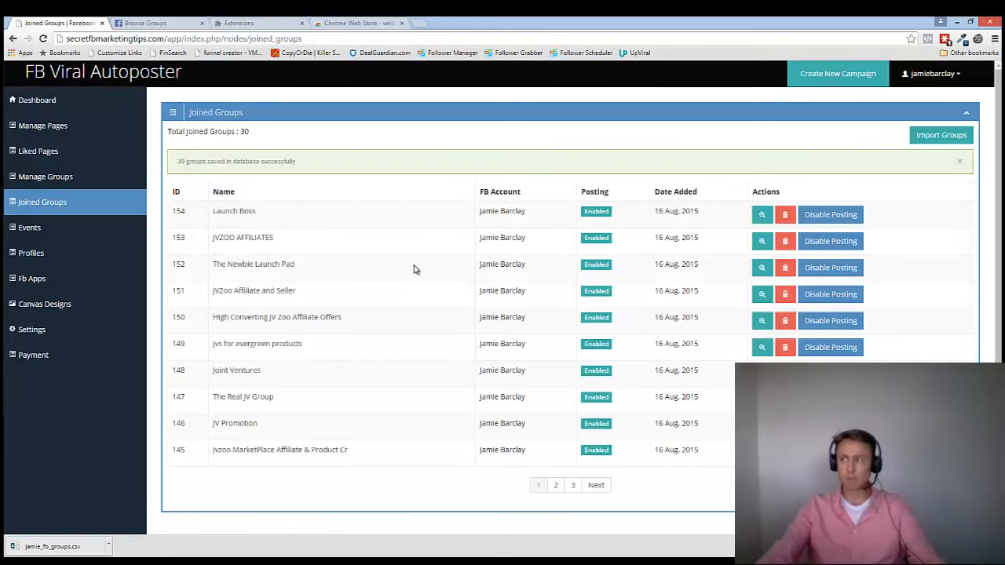
mouse_move(336, 266)
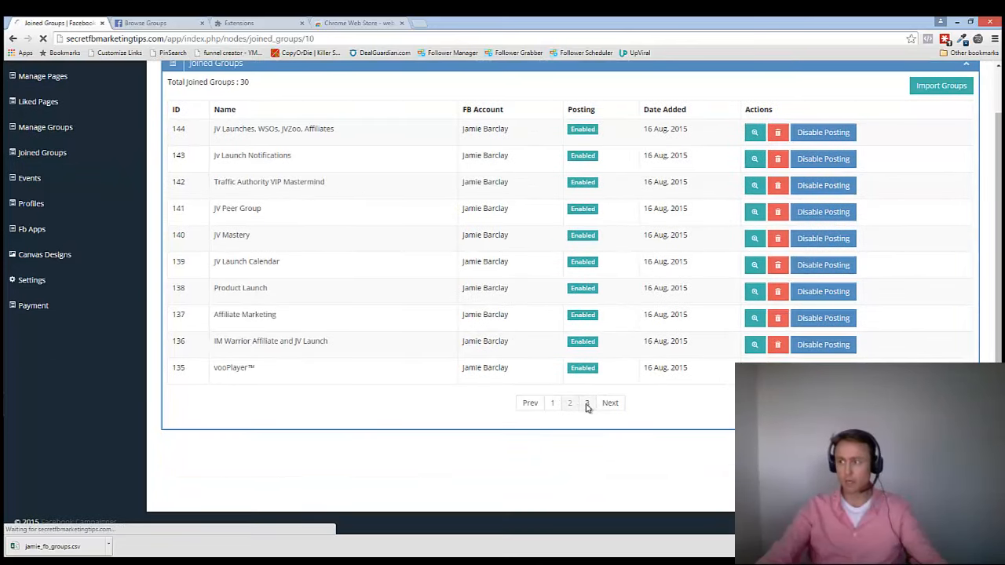
Step: View the third page of imported joined groups, then go back to the Dashboard
click(570, 403)
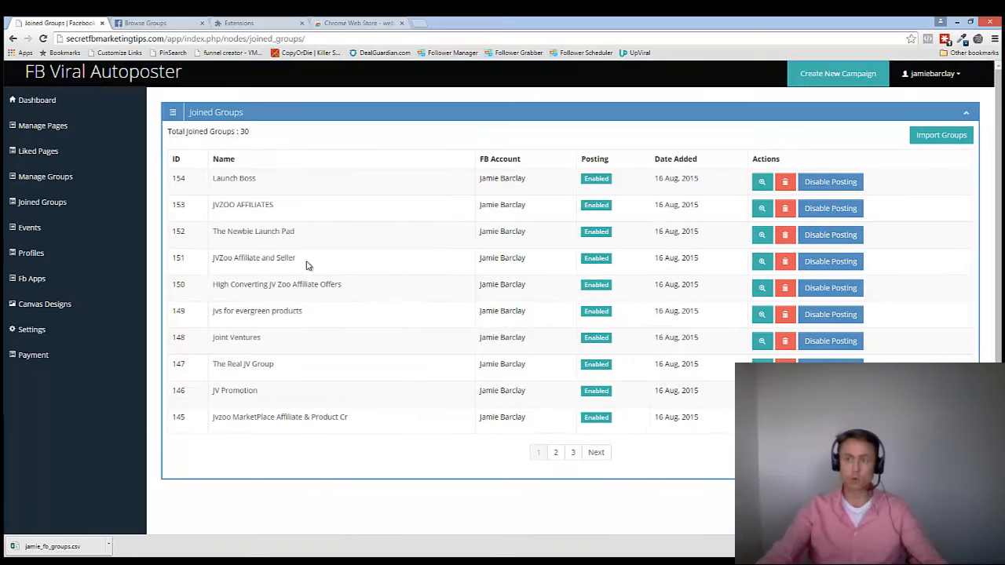
mouse_move(42, 202)
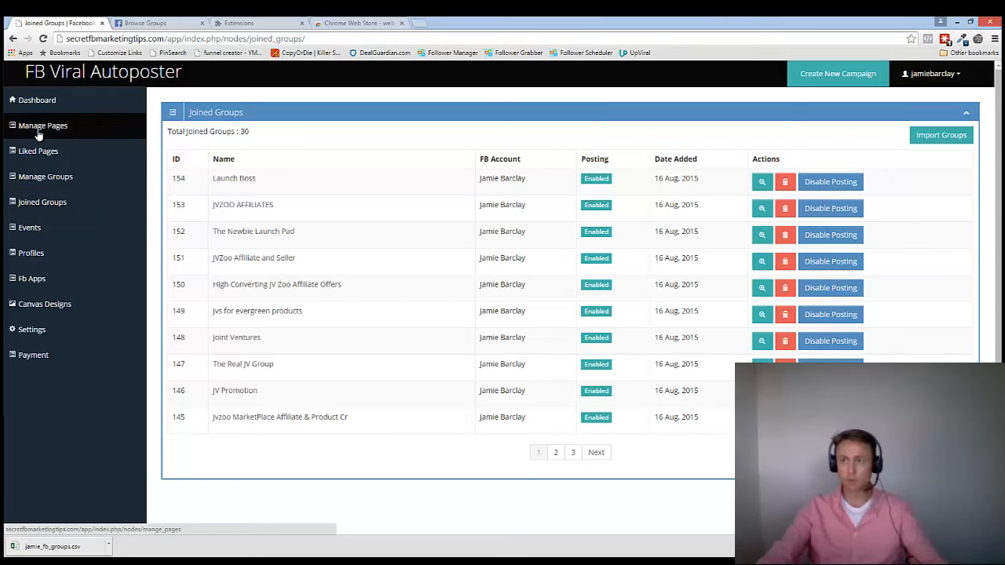
click(37, 100)
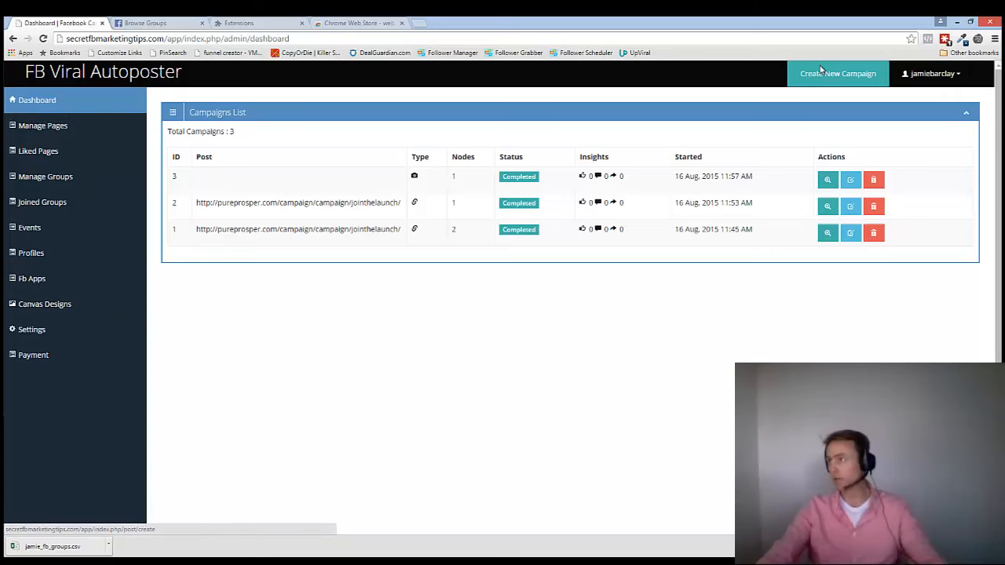
Step: Create a new campaign and check joined groups like JVZOO_128 under Choose Nodes
click(837, 73)
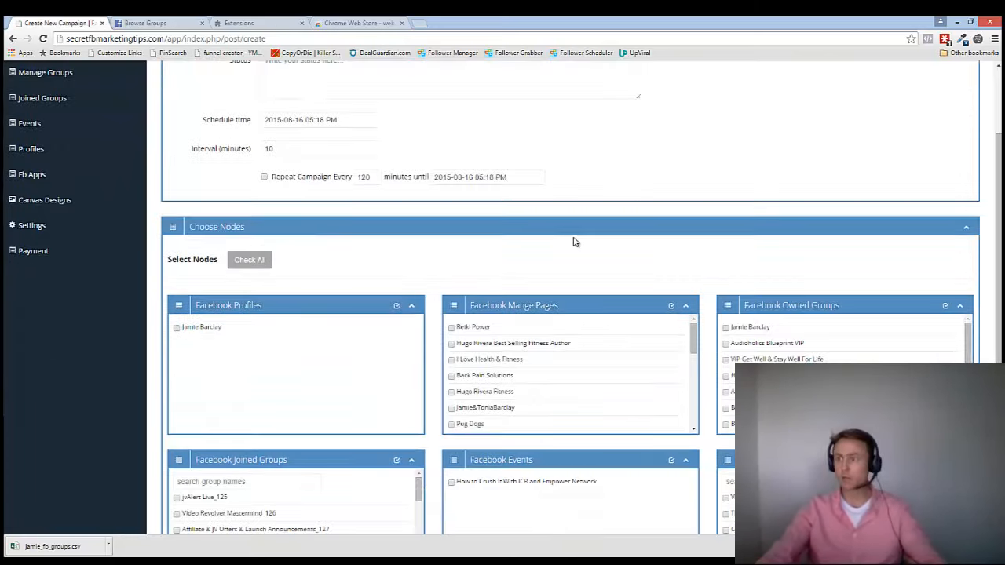
scroll(down, 3)
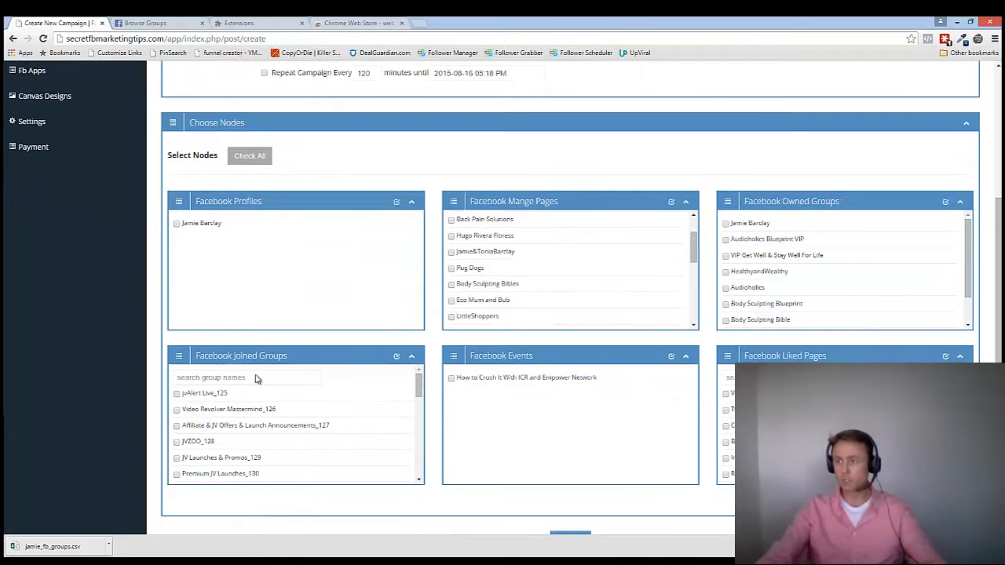
mouse_move(900, 222)
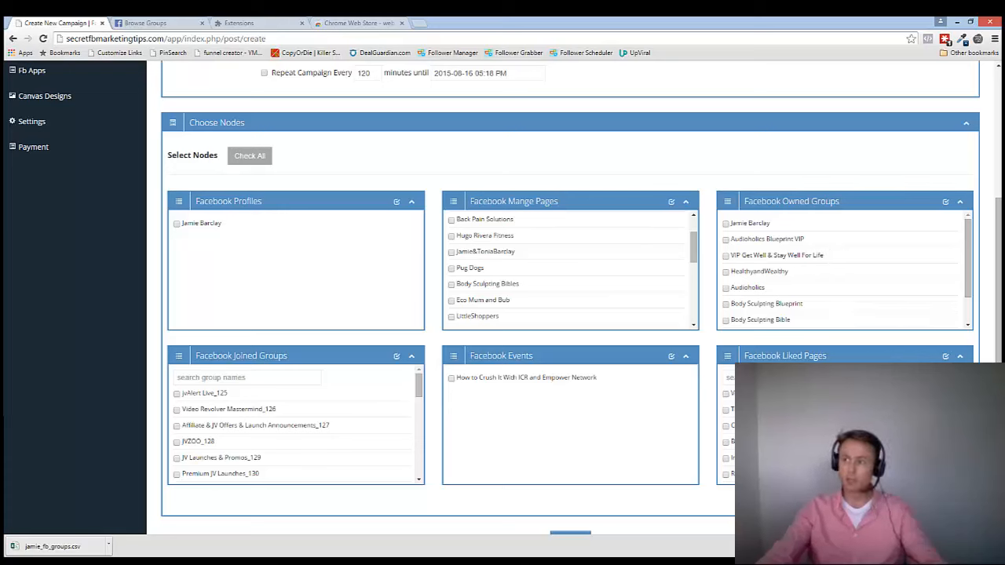
mouse_move(270, 436)
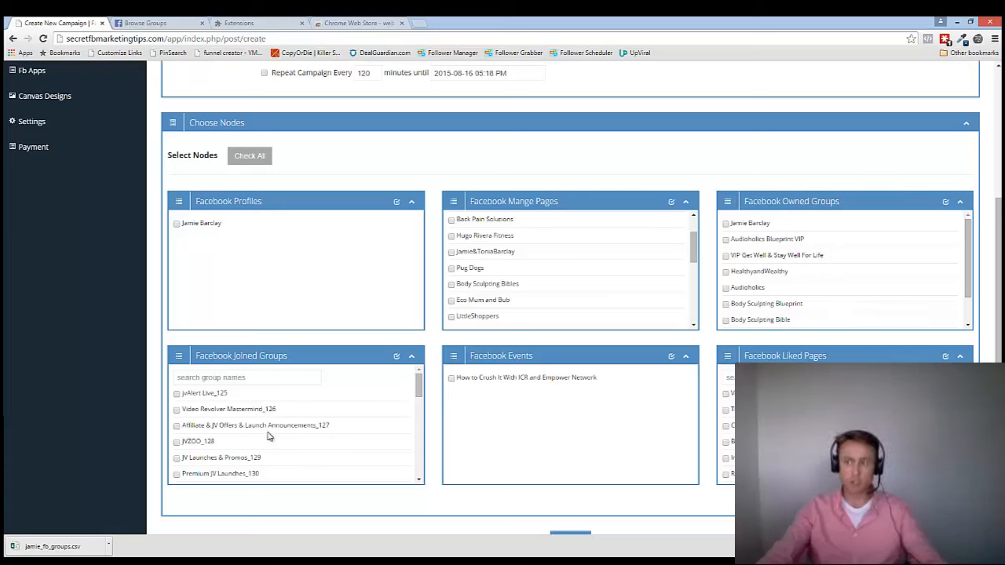
scroll(down, 3)
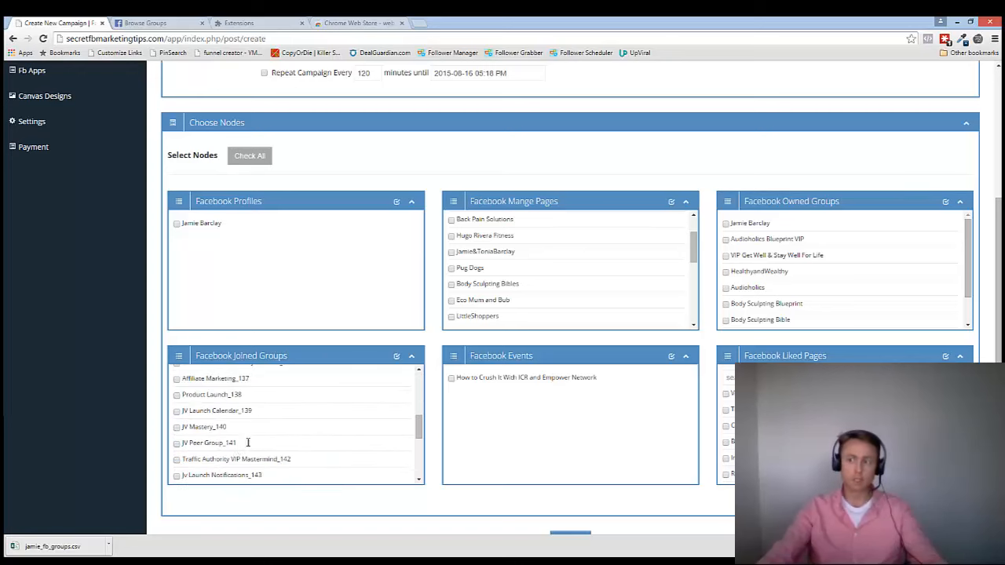
scroll(down, 3)
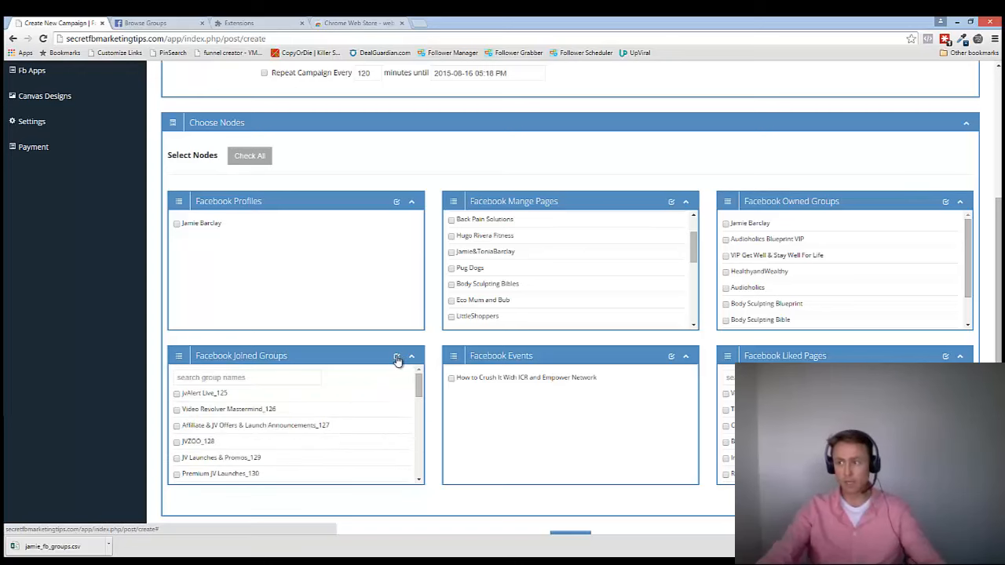
click(396, 356)
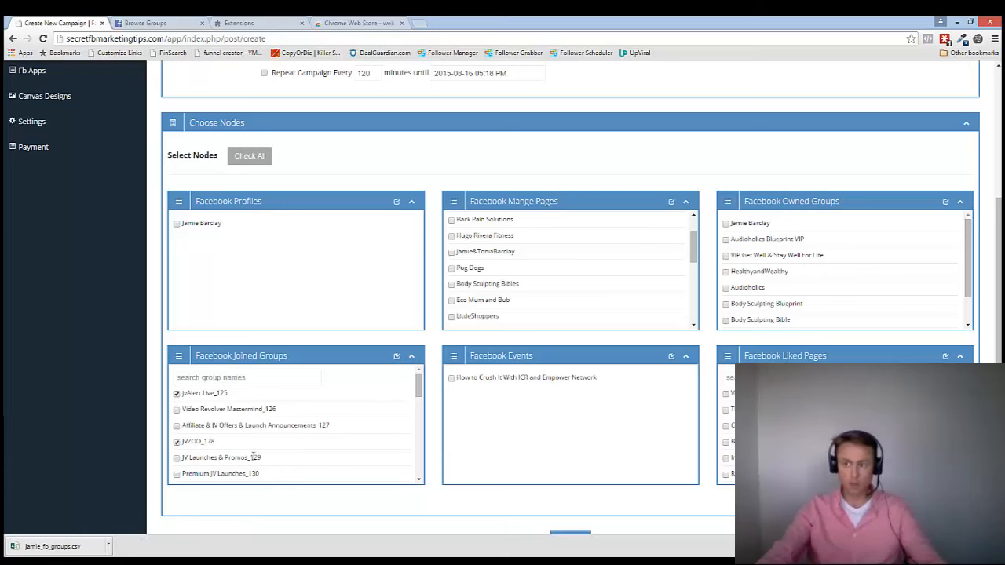
scroll(down, 3)
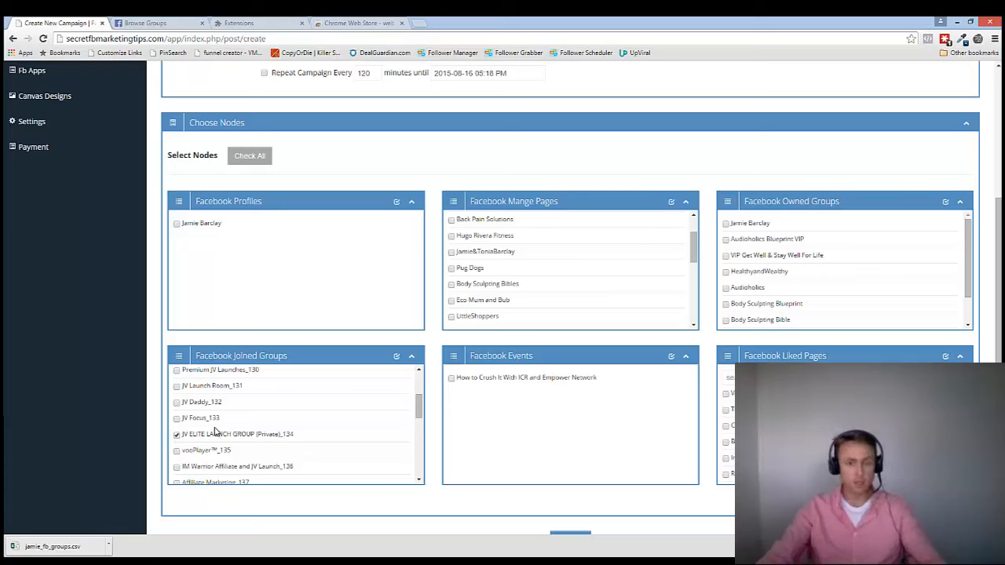
mouse_move(303, 446)
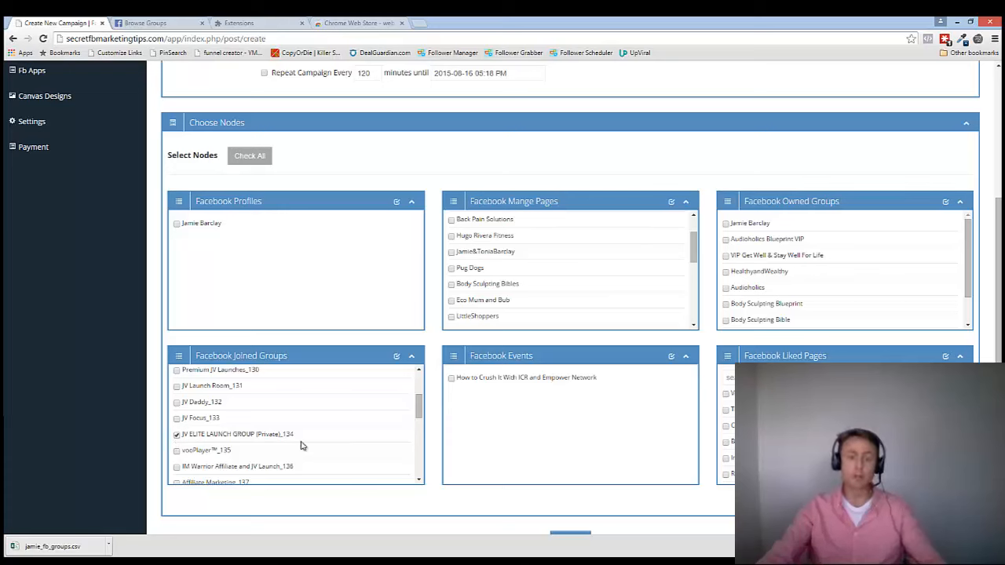